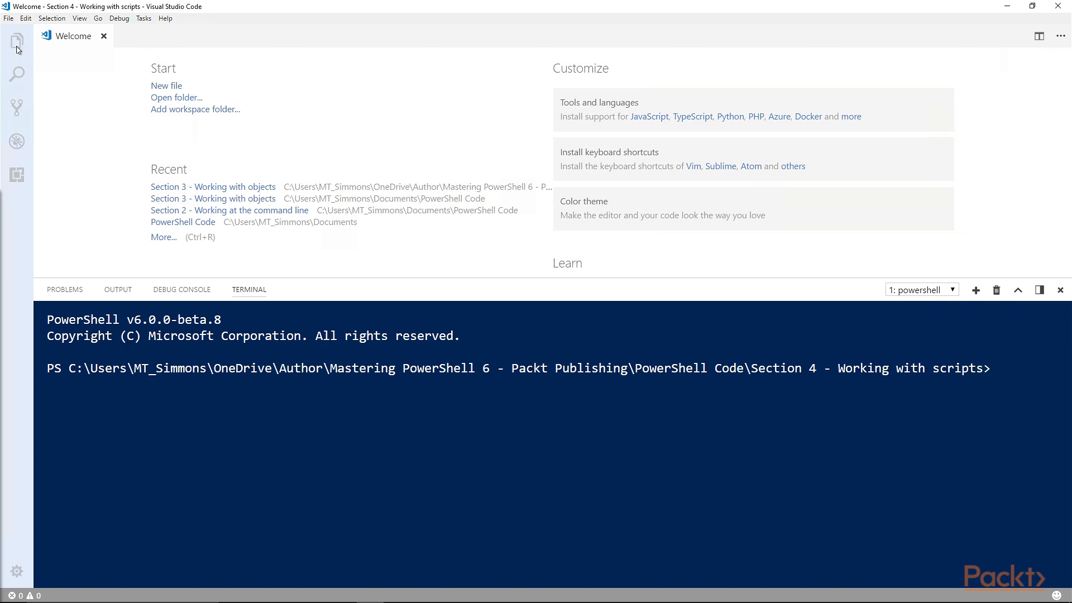
pyautogui.moveTo(19, 47)
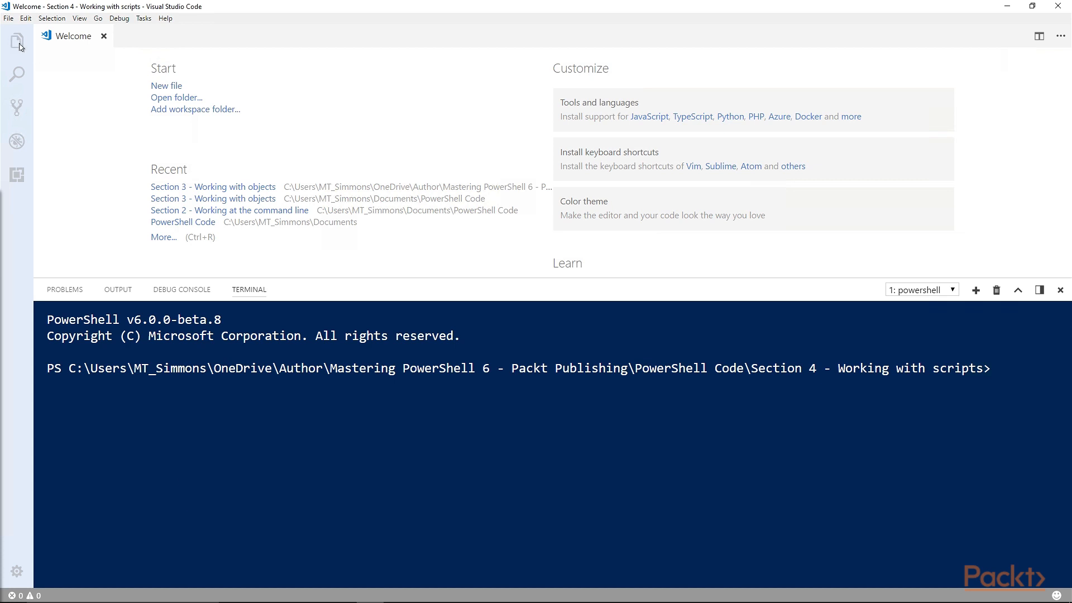
# Show the Section 4 scripts folder in the Explorer sidebar
pyautogui.click(17, 40)
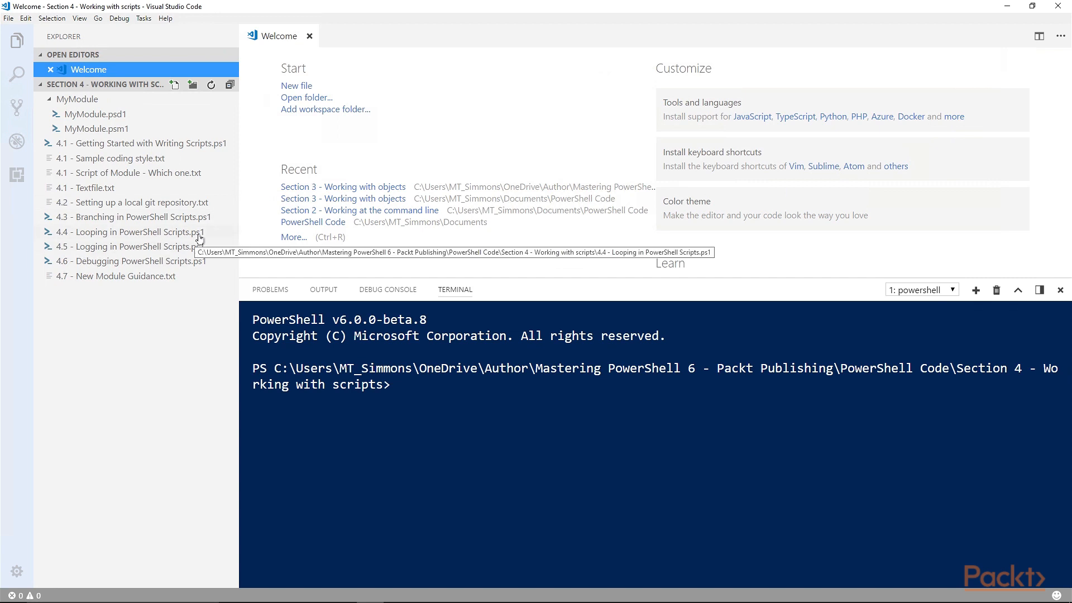
pyautogui.moveTo(198, 240)
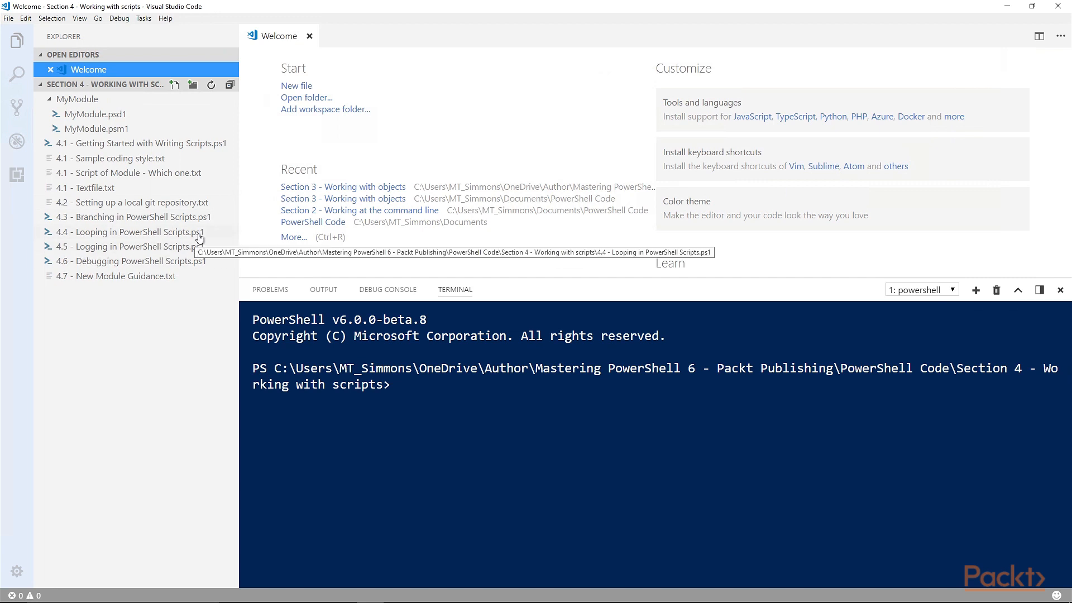
pyautogui.moveTo(351, 342)
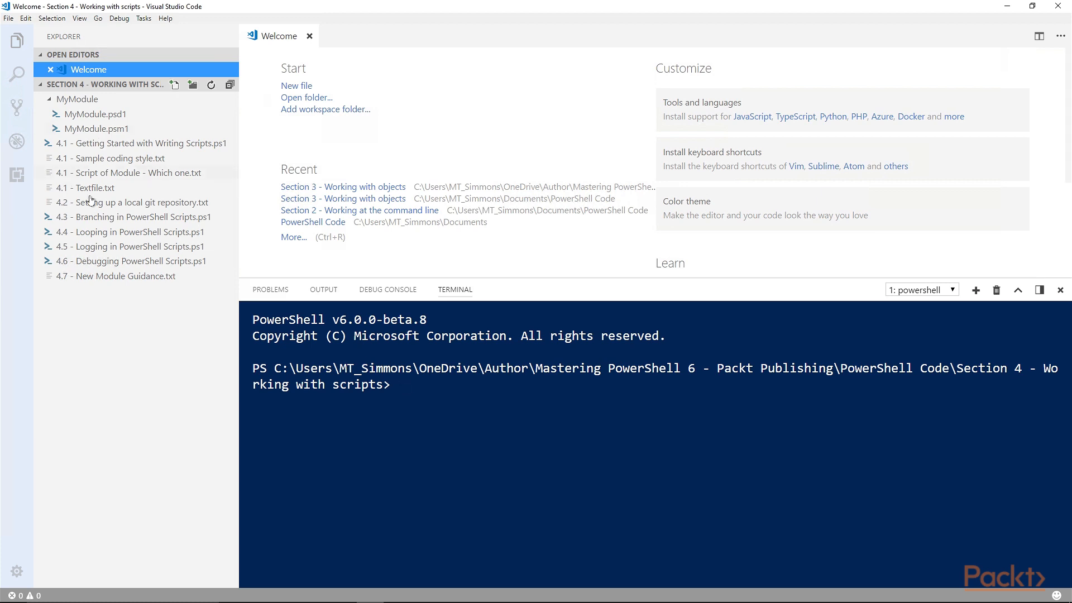
# Create a PowerShell launch.json debug configuration from 4.1 - Textfile.txt and dismiss the debugger error
pyautogui.doubleClick(91, 188)
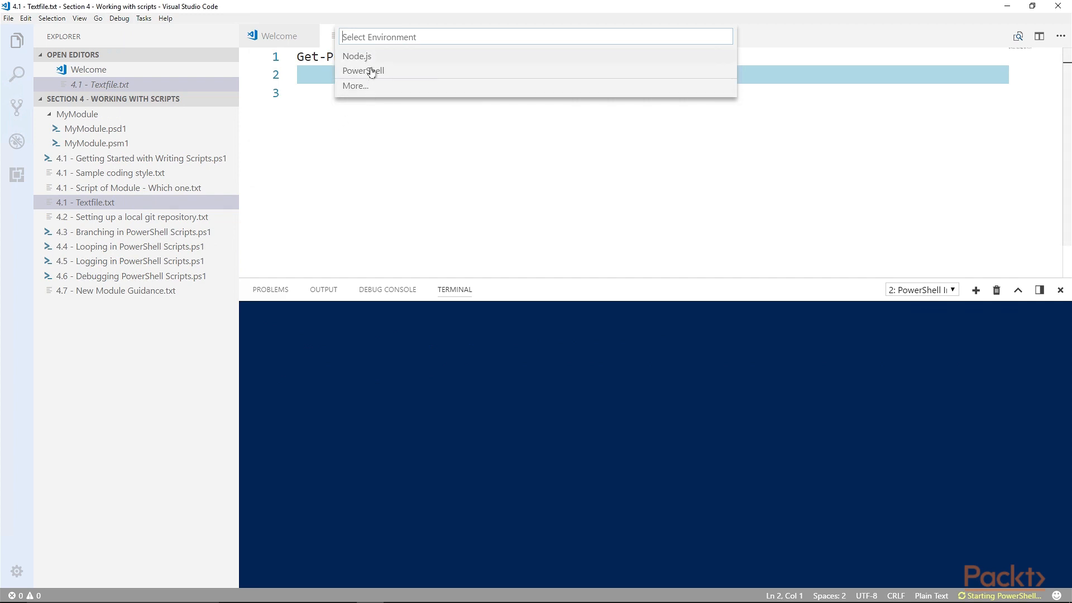
pyautogui.click(363, 70)
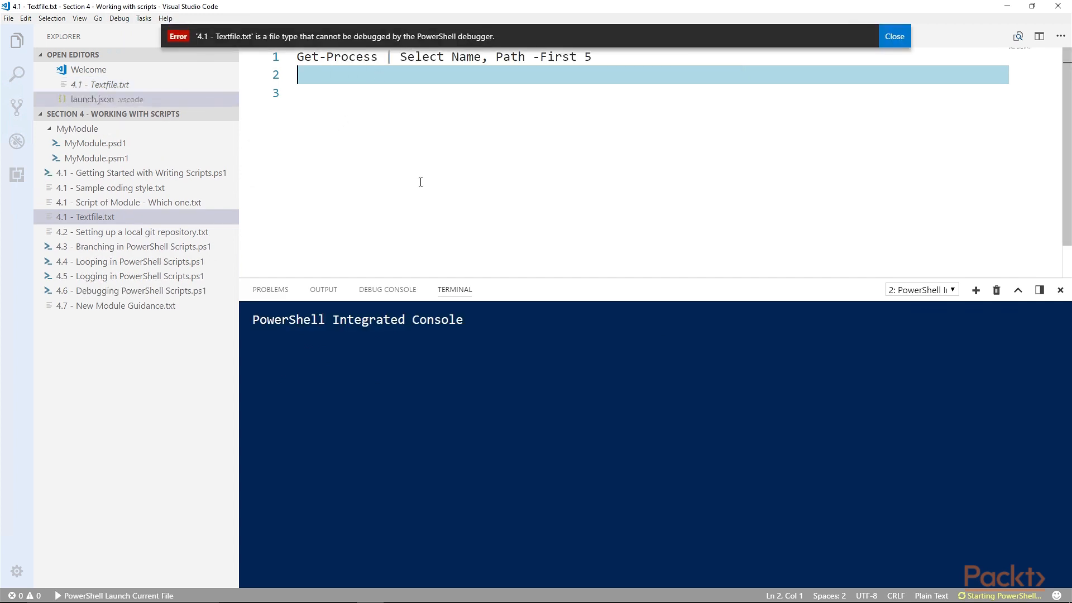
pyautogui.click(90, 99)
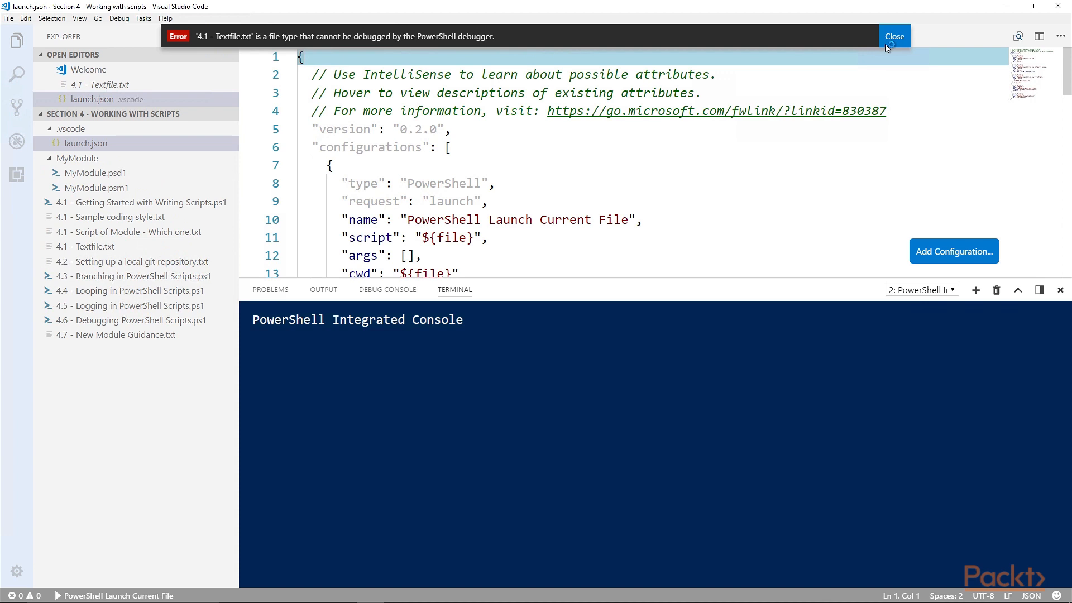
pyautogui.click(895, 36)
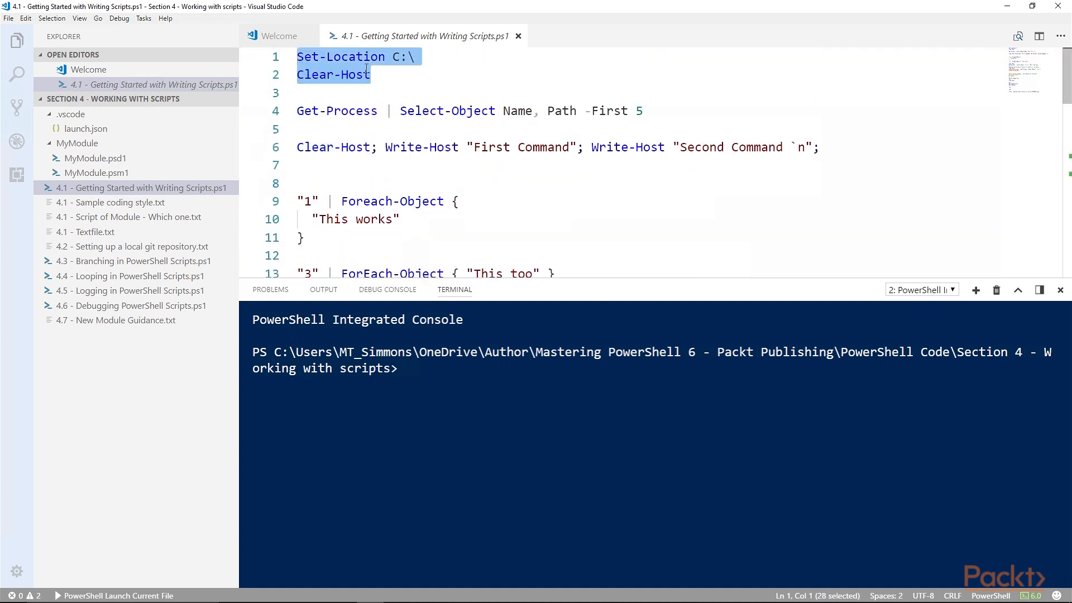
# Run the Get-Process, Clear-Host/Write-Host and ForEach-Object examples with Run Selection (F8)
pyautogui.click(372, 74)
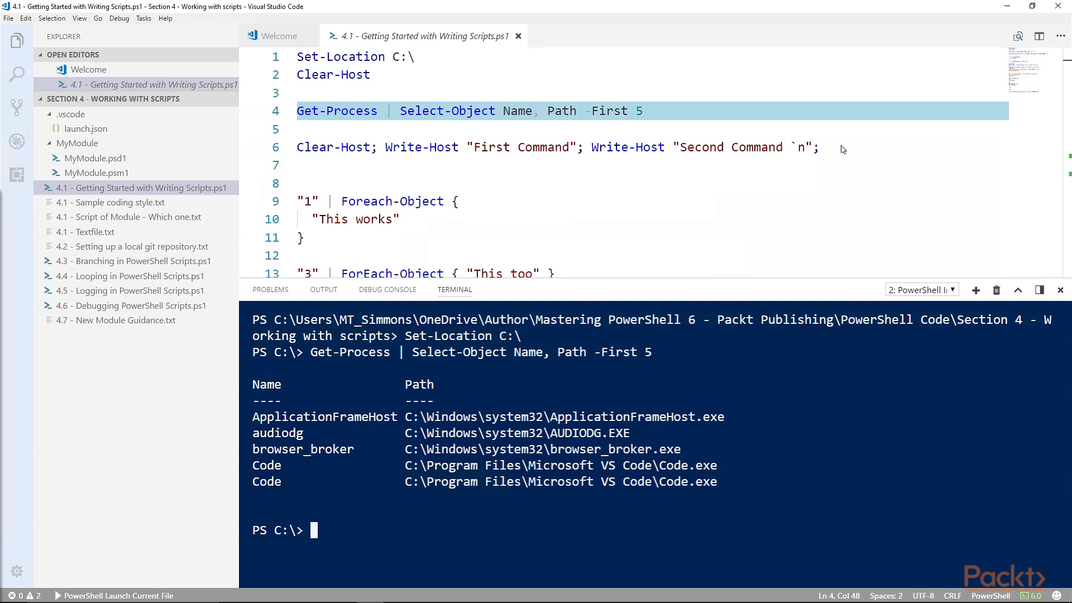
pyautogui.click(619, 148)
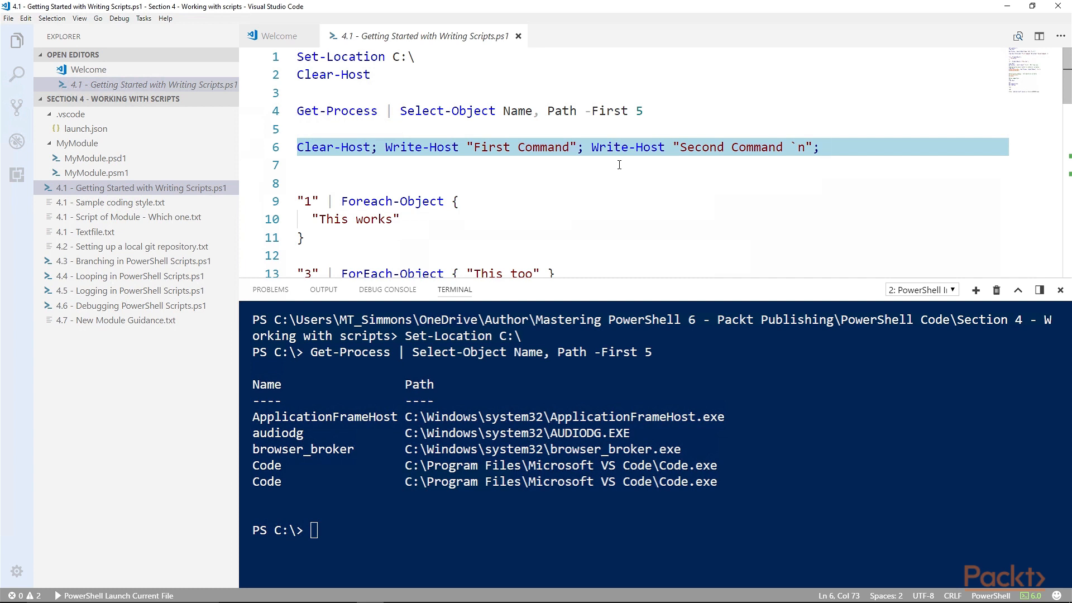
pyautogui.moveTo(623, 166)
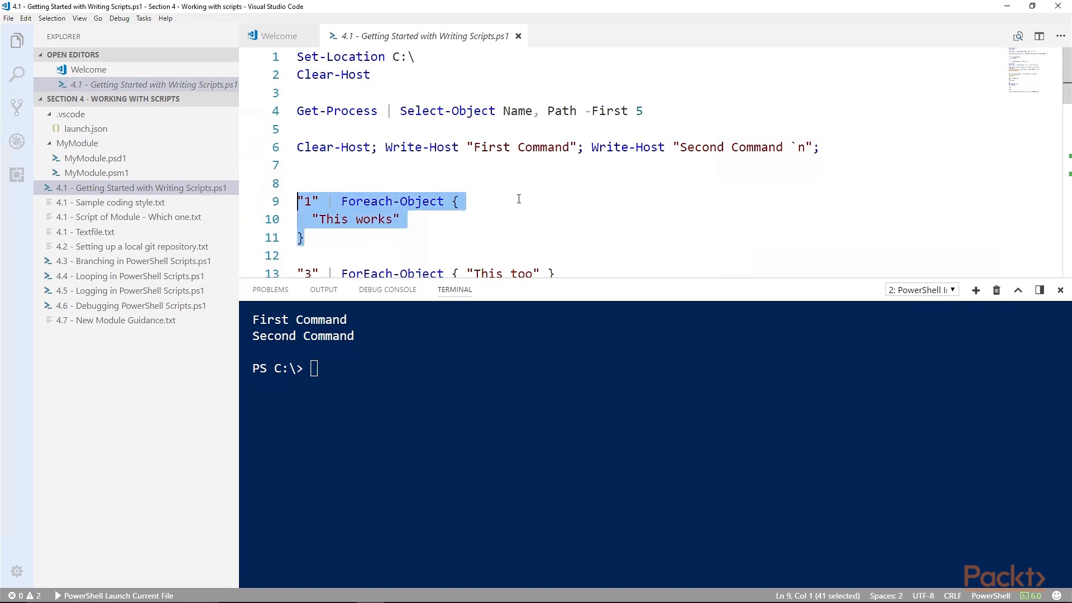
pyautogui.press('F8')
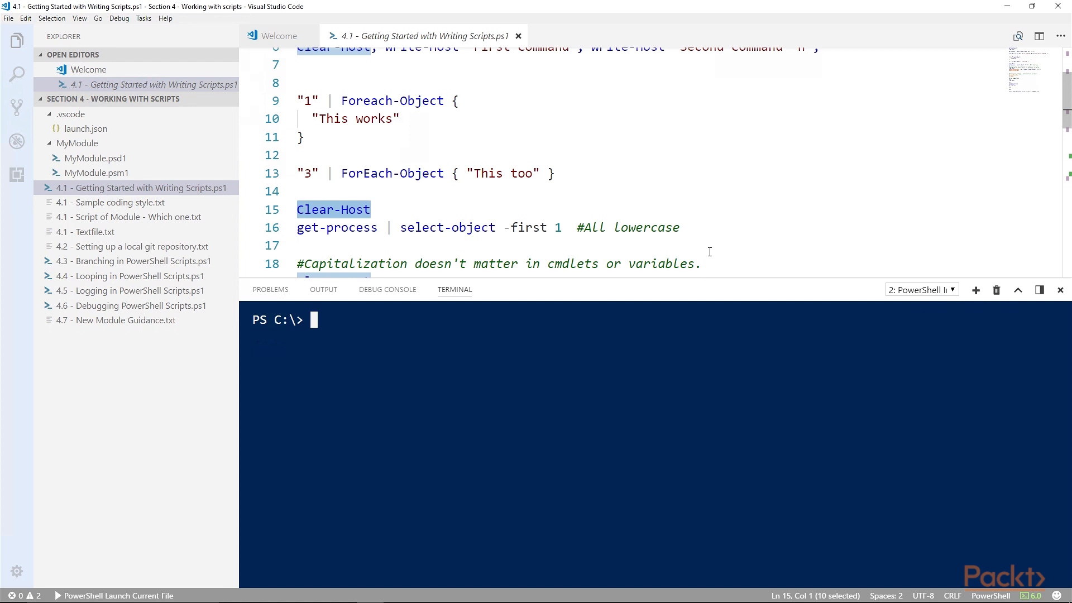
# Run the lowercase get-process line and the $LOWERCASEVARIABLE lines, both returning ApplicationFrameHost
pyautogui.click(718, 228)
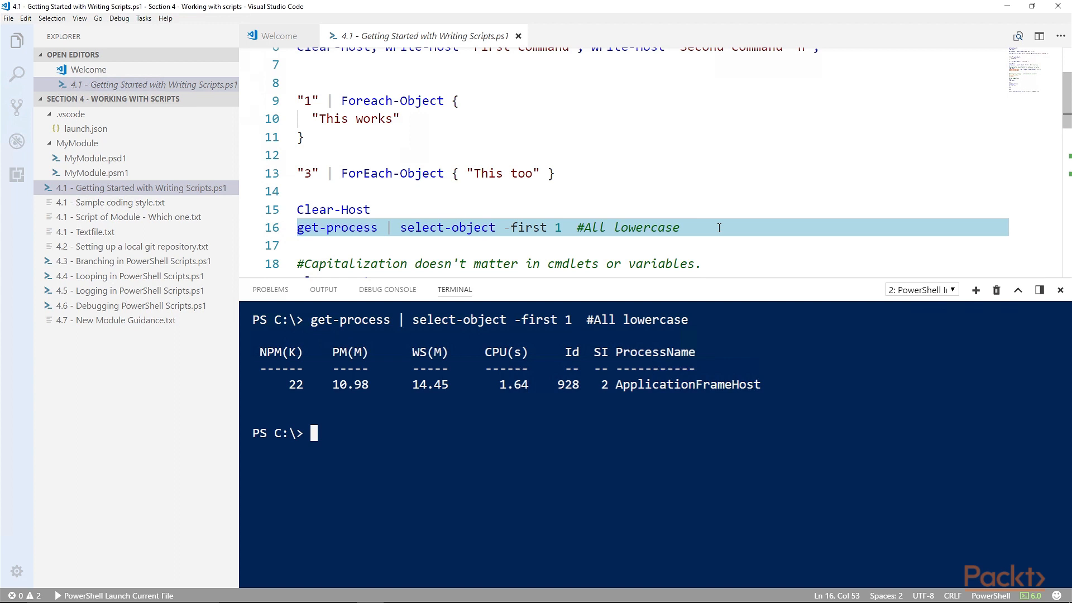
pyautogui.moveTo(709, 244)
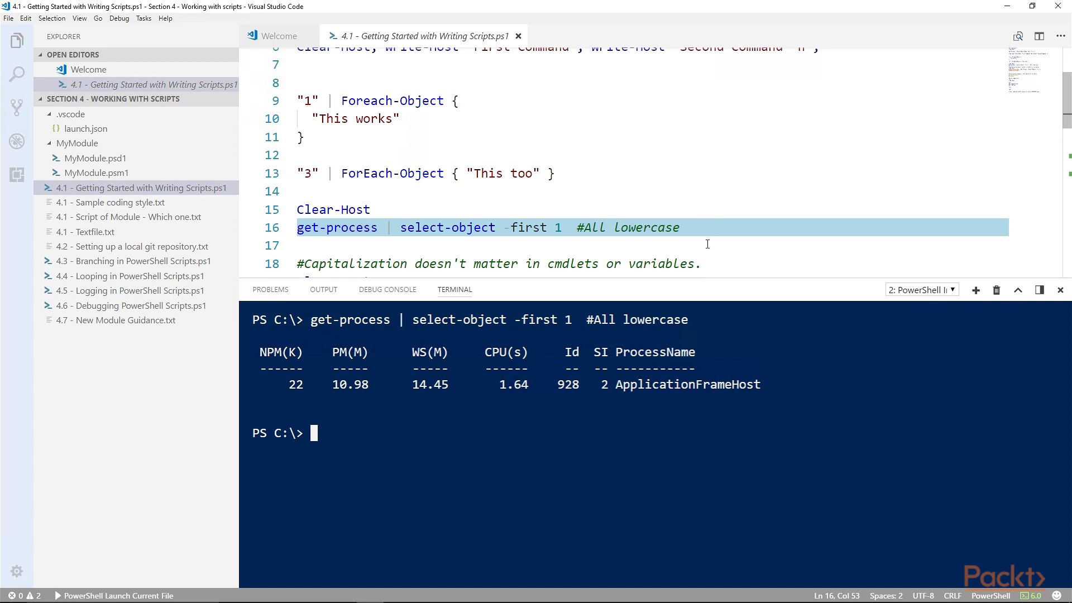
pyautogui.scroll(-3)
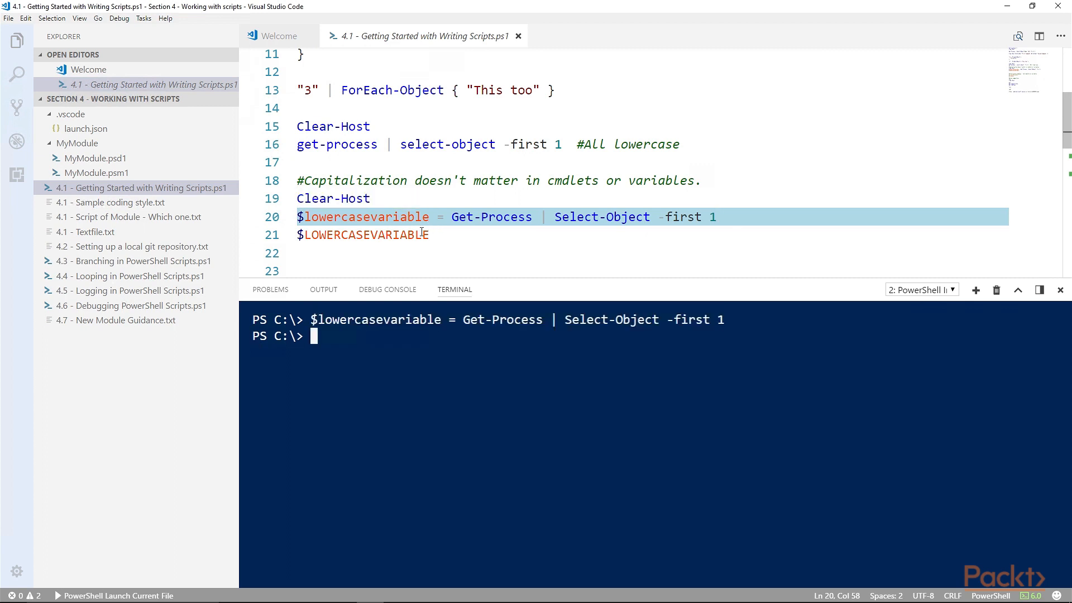
pyautogui.click(428, 234)
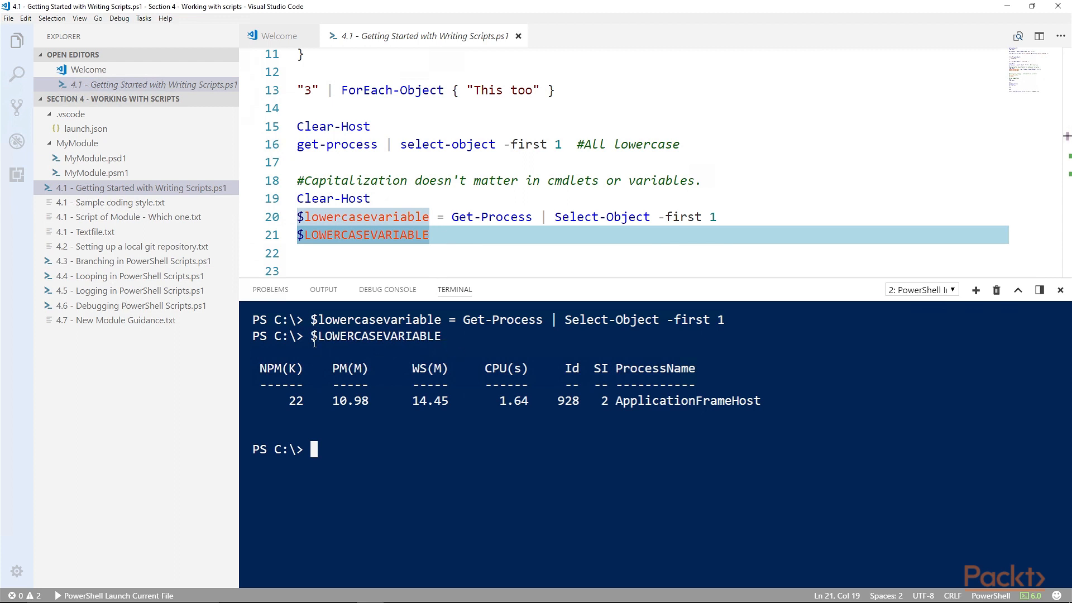
pyautogui.moveTo(366, 376)
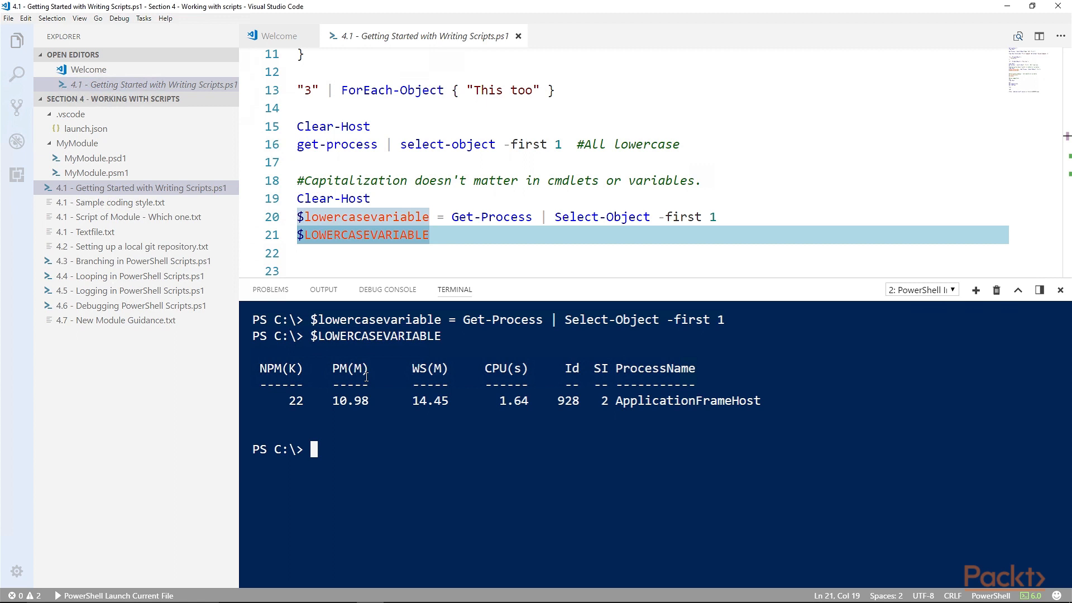
pyautogui.moveTo(369, 374)
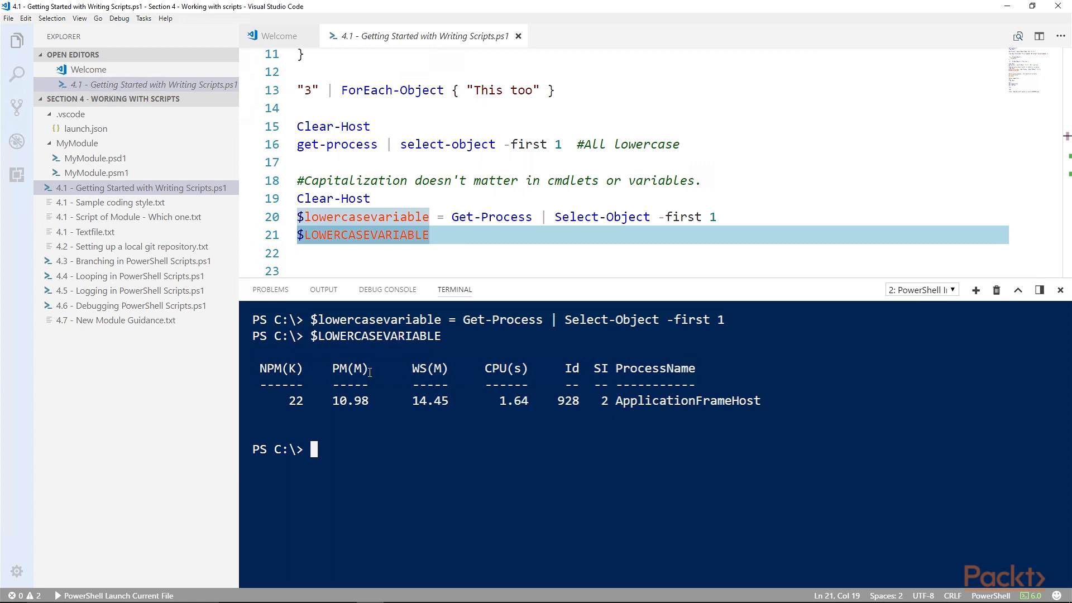
pyautogui.moveTo(368, 369)
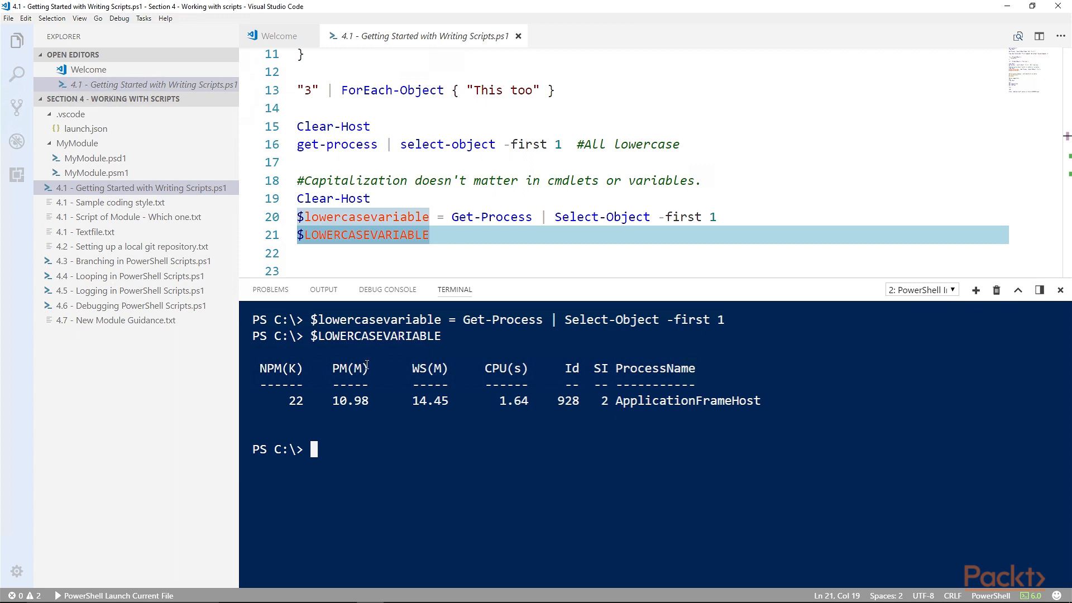
pyautogui.moveTo(387, 289)
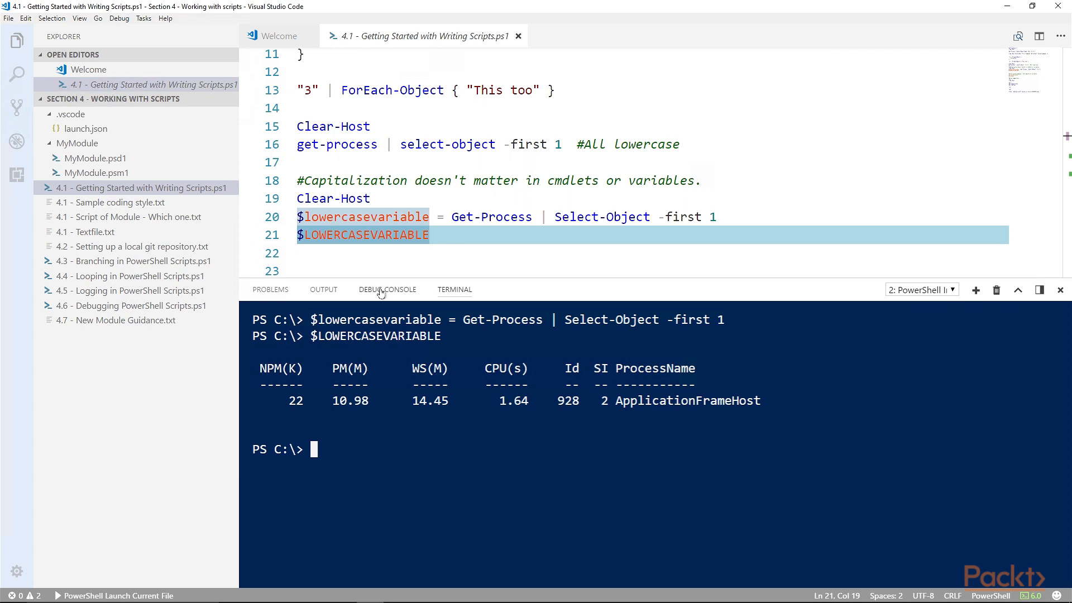
pyautogui.moveTo(215, 213)
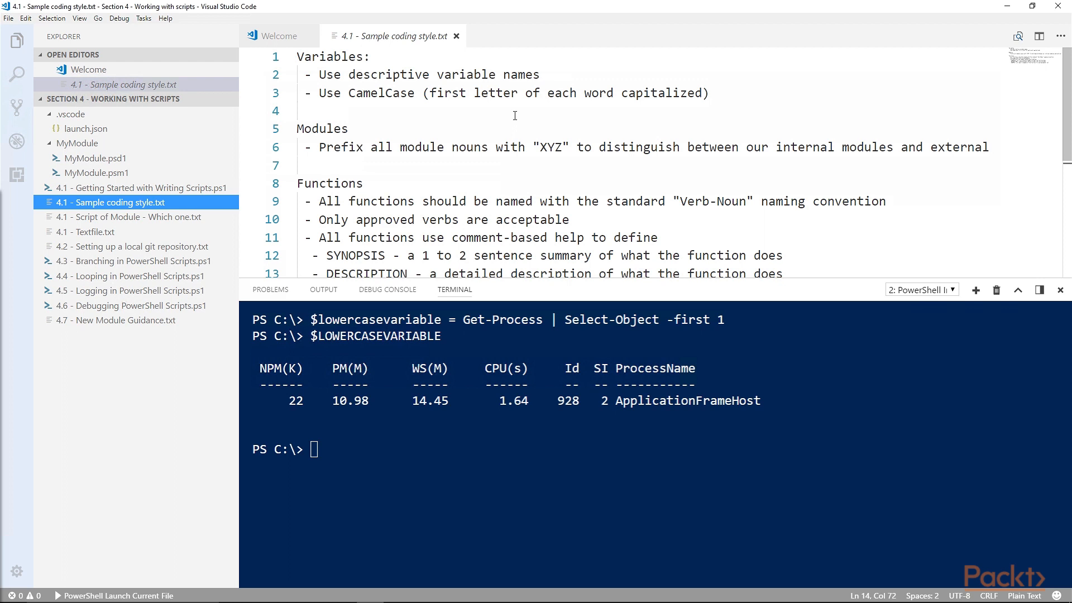
pyautogui.moveTo(497, 110)
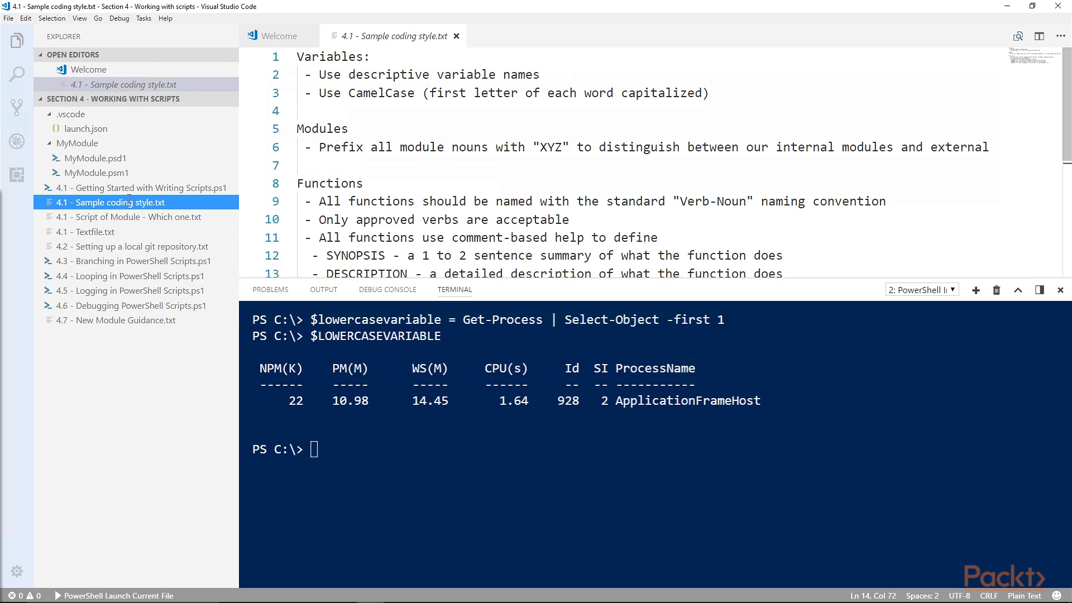
# Return to the 4.1 - Getting Started with Writing Scripts.ps1 file from the coding style notes
pyautogui.click(144, 188)
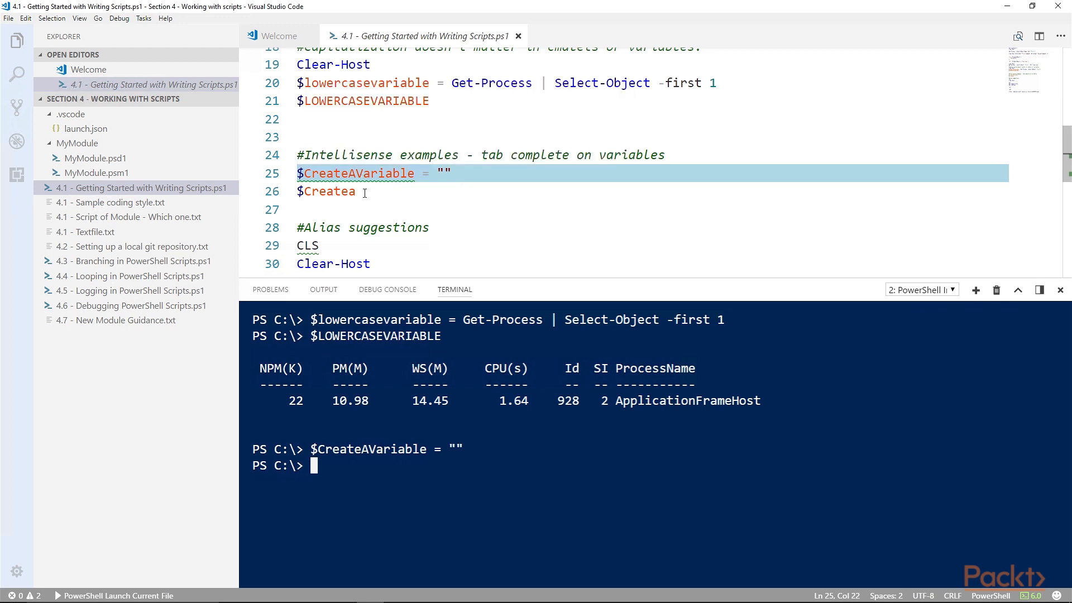
pyautogui.moveTo(355, 173)
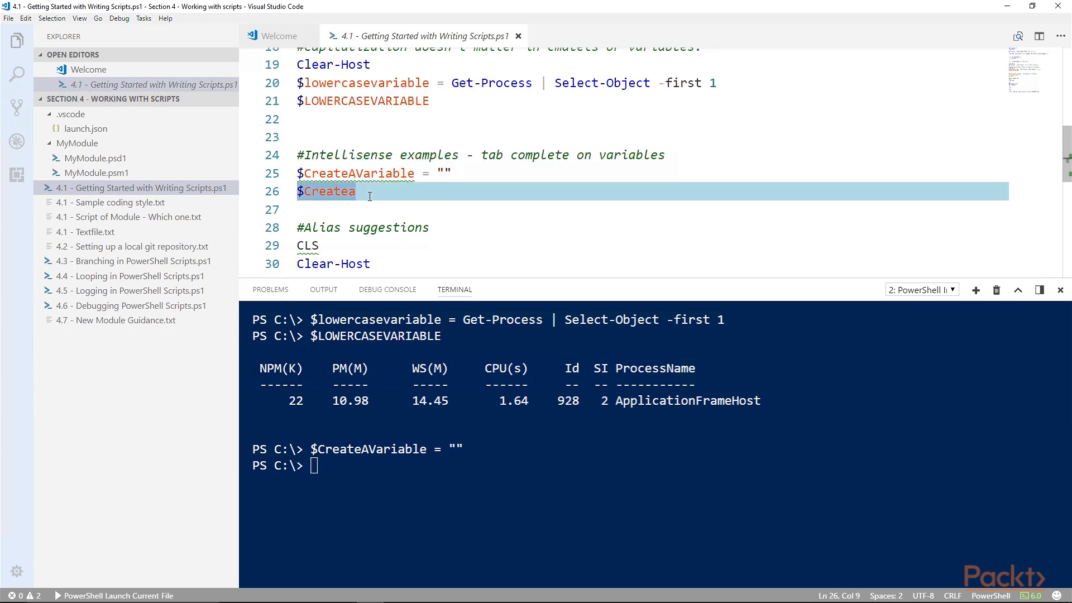
# Complete the partial $Createa on line 26 to $CreateAVariable via IntelliSense Tab completion
pyautogui.write('v')
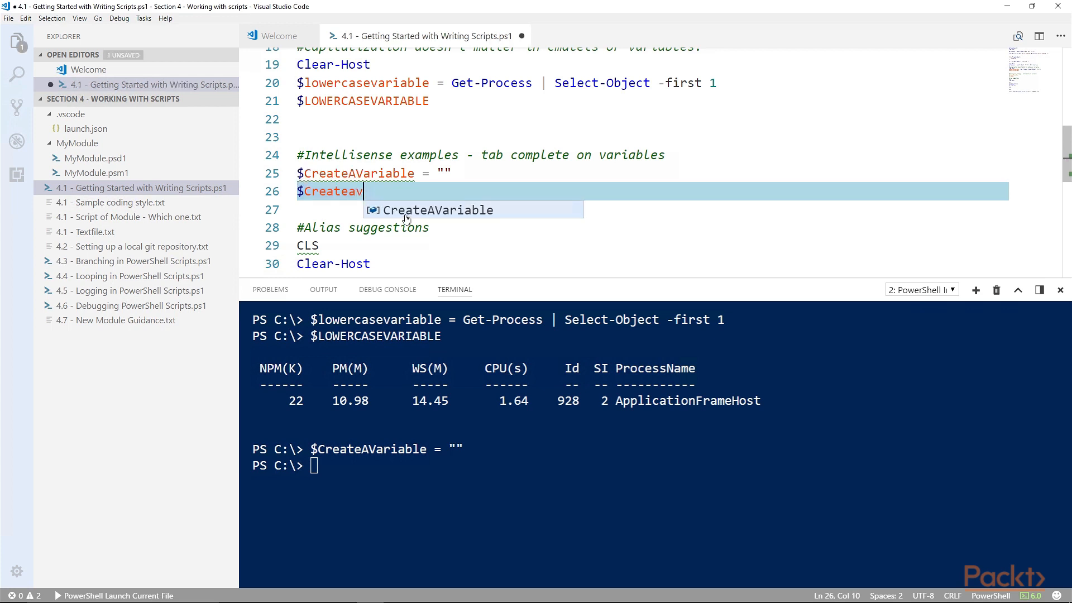
pyautogui.press('Tab')
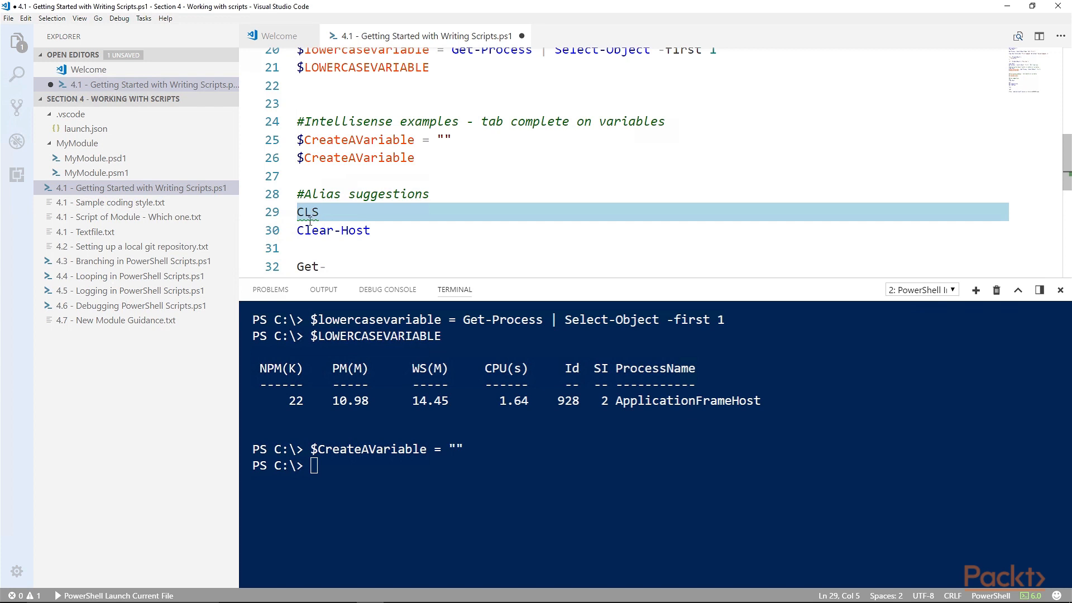
pyautogui.moveTo(309, 211)
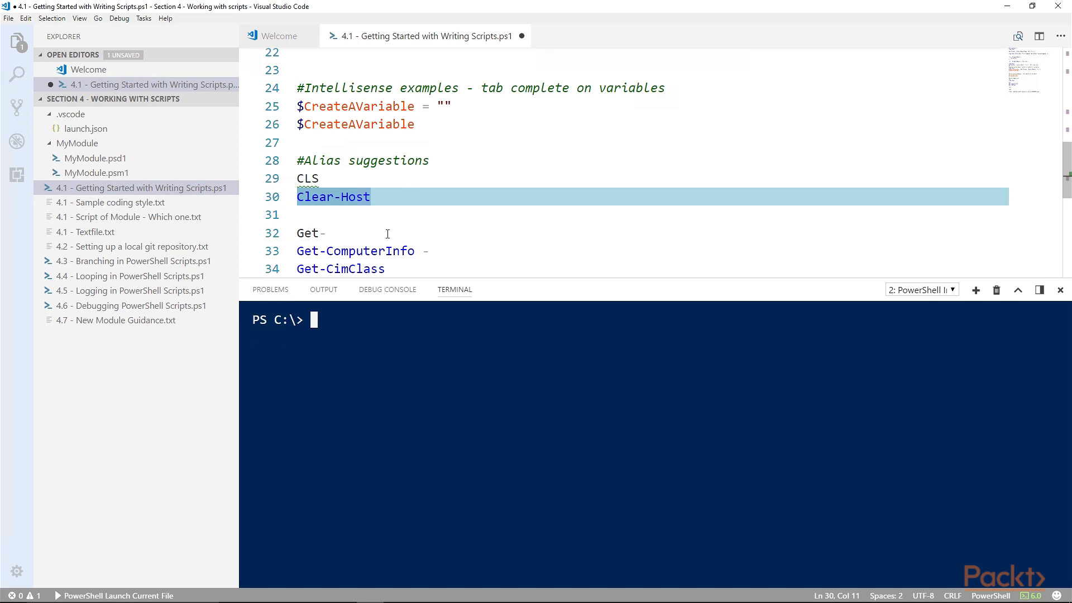
pyautogui.moveTo(422, 361)
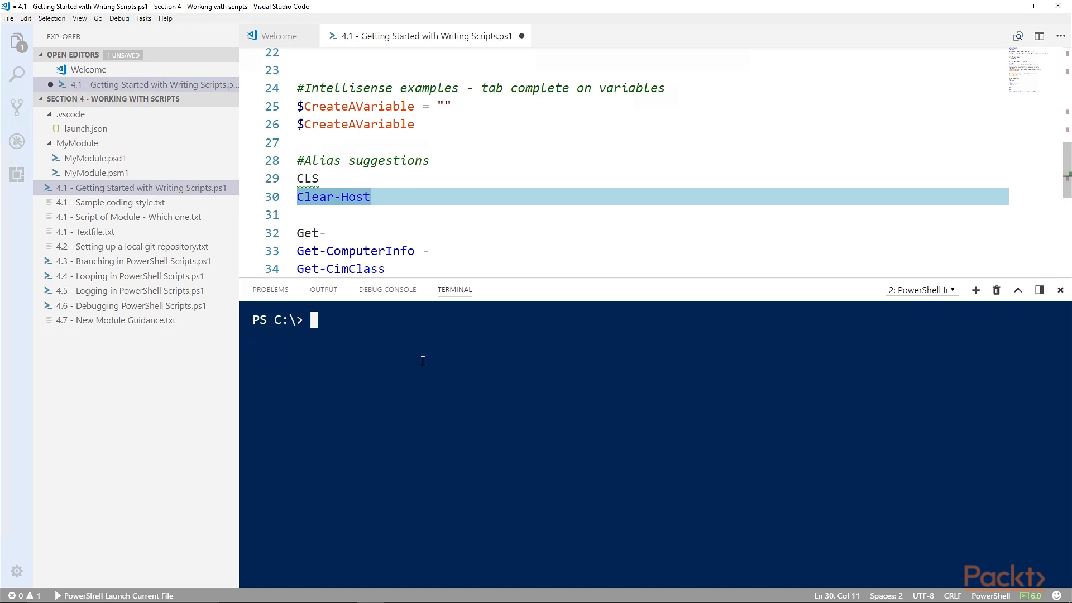
pyautogui.moveTo(416, 357)
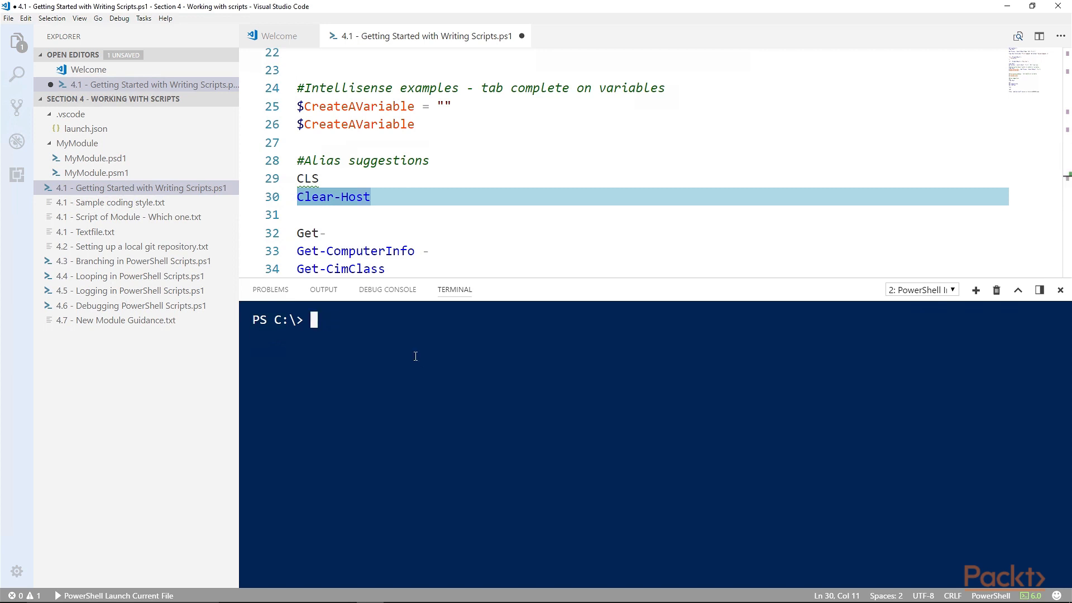
# List the C:\ directory contents in the terminal after the CLS alias examples
pyautogui.press('Enter')
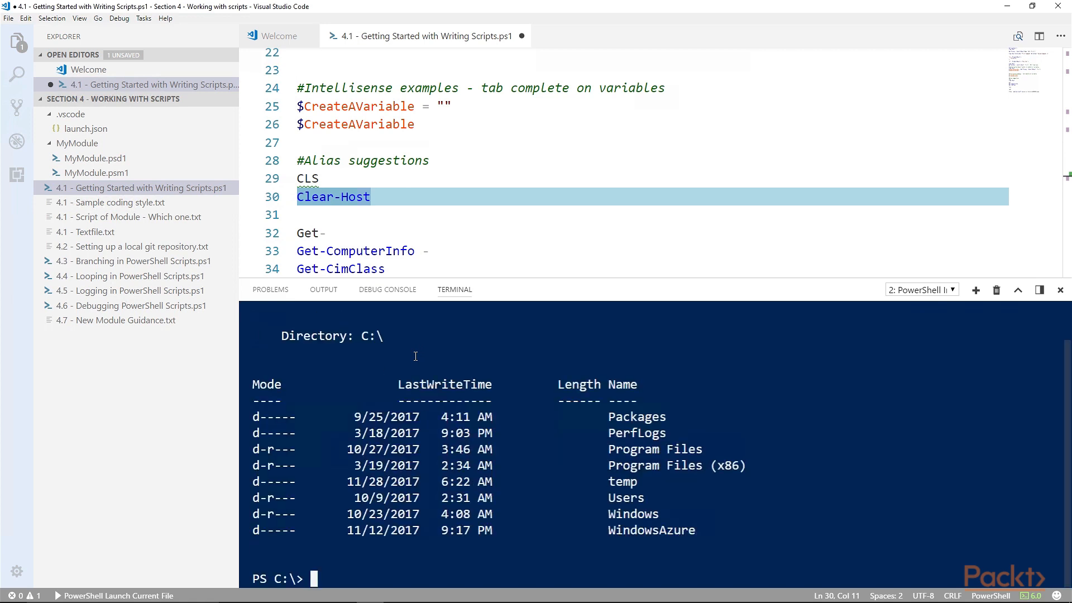
pyautogui.moveTo(438, 514)
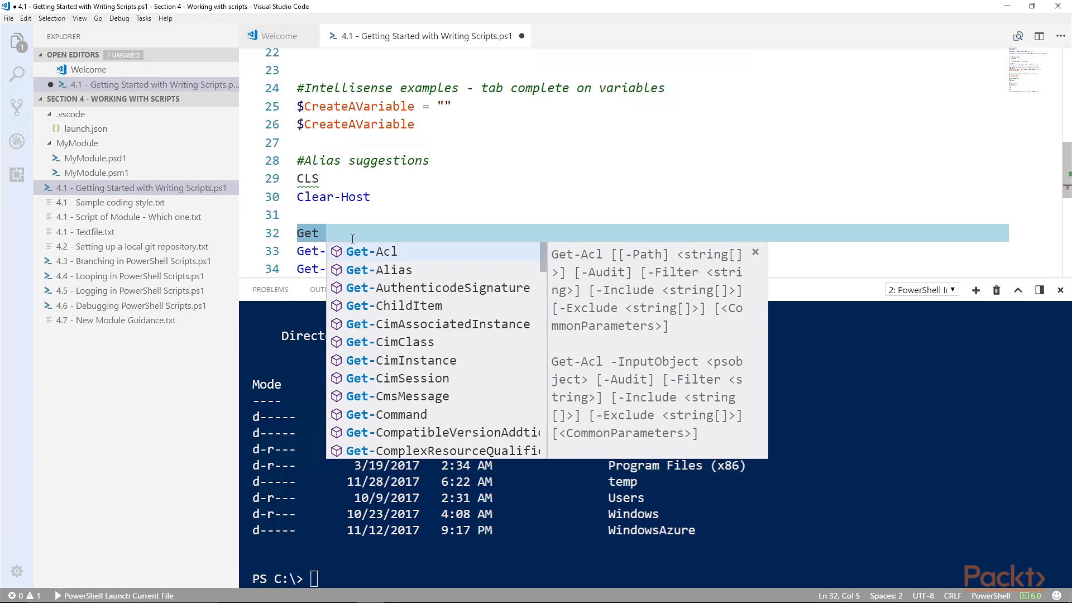
# Complete Get-info to Get-ComputerInfo and start its -Property parameter from IntelliSense
pyautogui.write('-info')
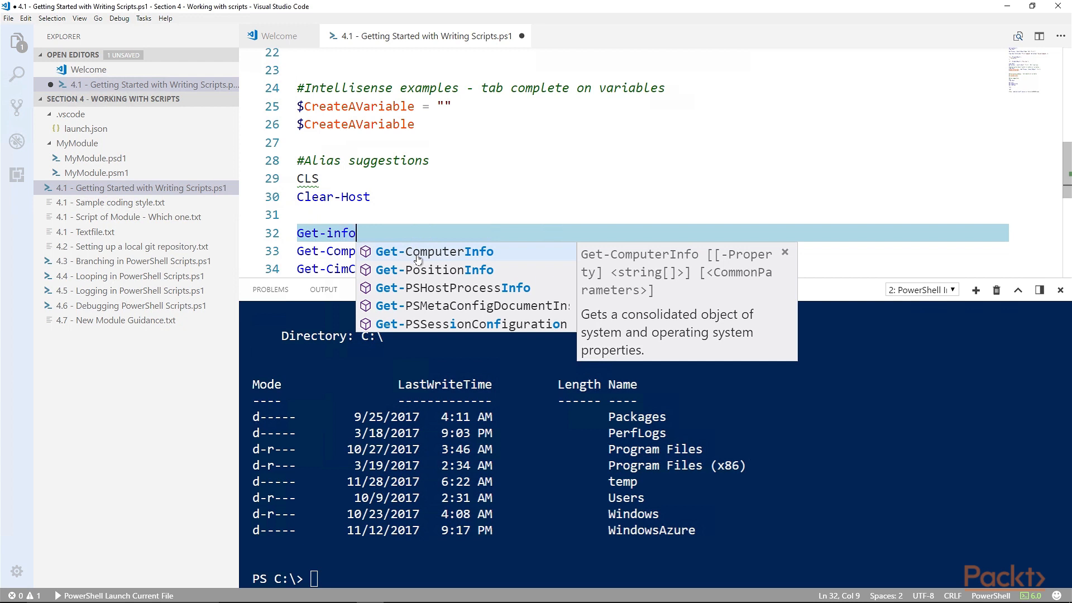
pyautogui.moveTo(422, 286)
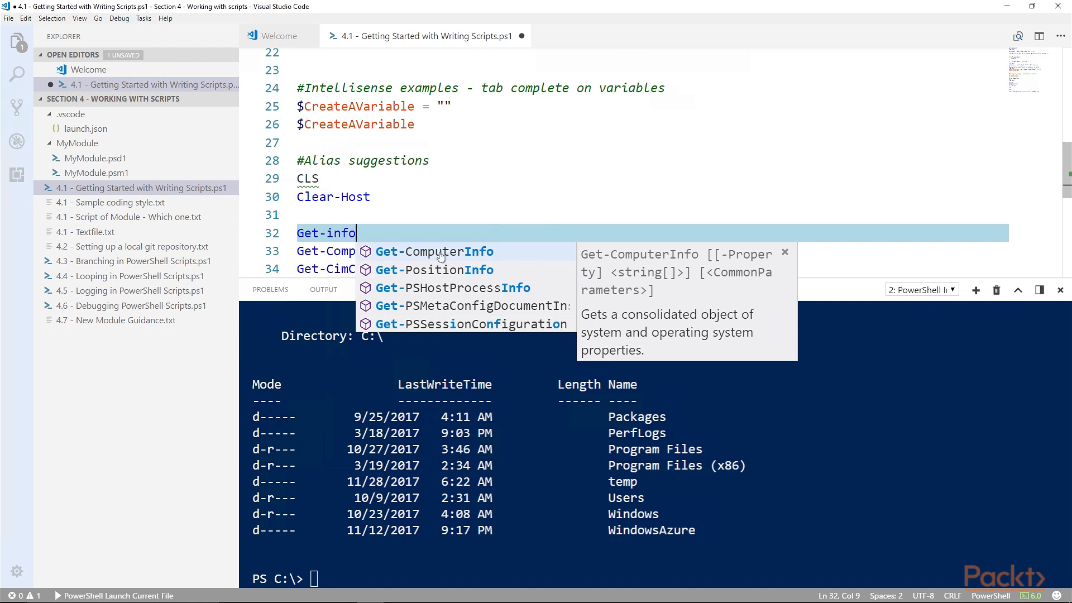
pyautogui.press('Tab')
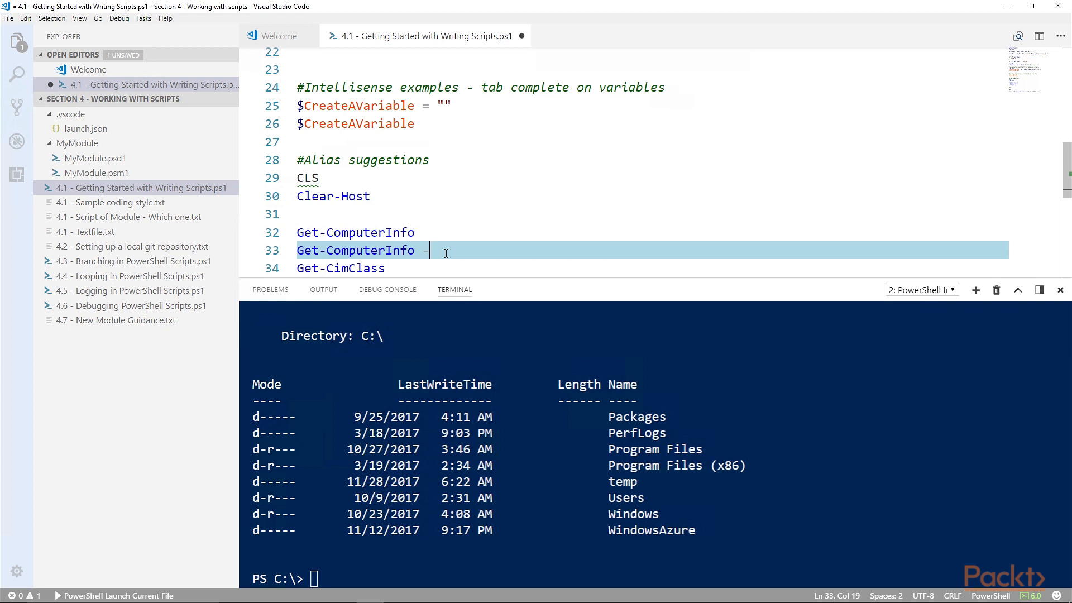
pyautogui.write('-')
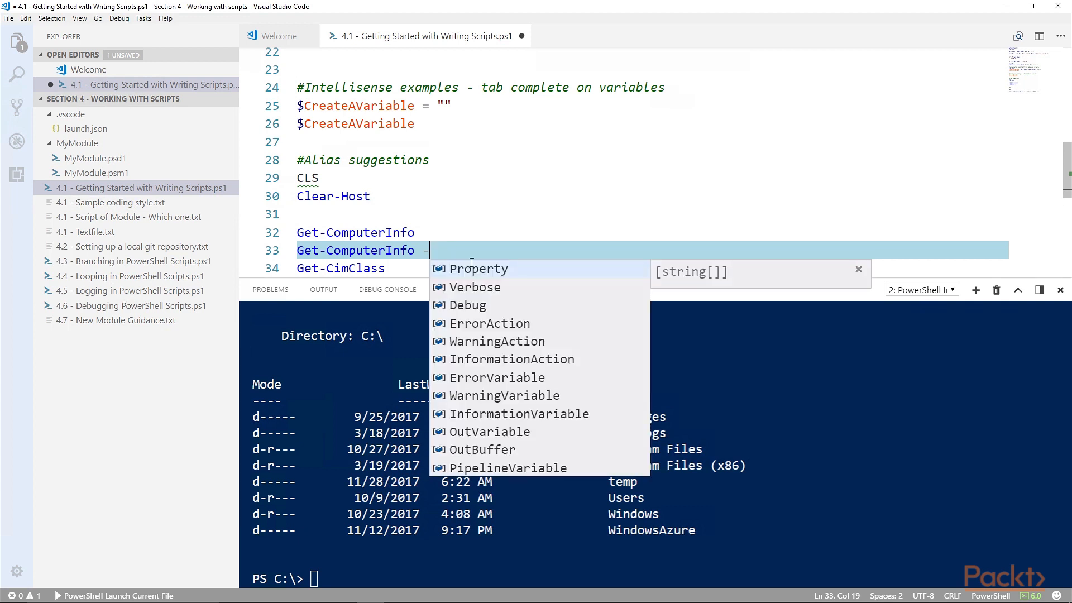
pyautogui.moveTo(479, 269)
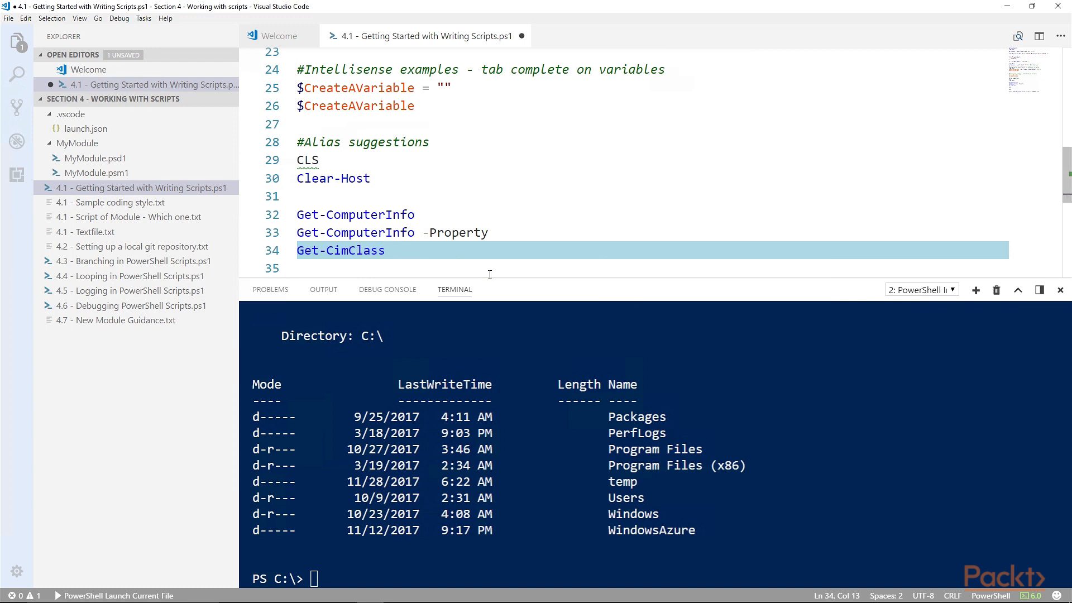
# Insert a FunctionName (OptionalParameters) function template from the func snippet below Get-CimClass
pyautogui.write('func')
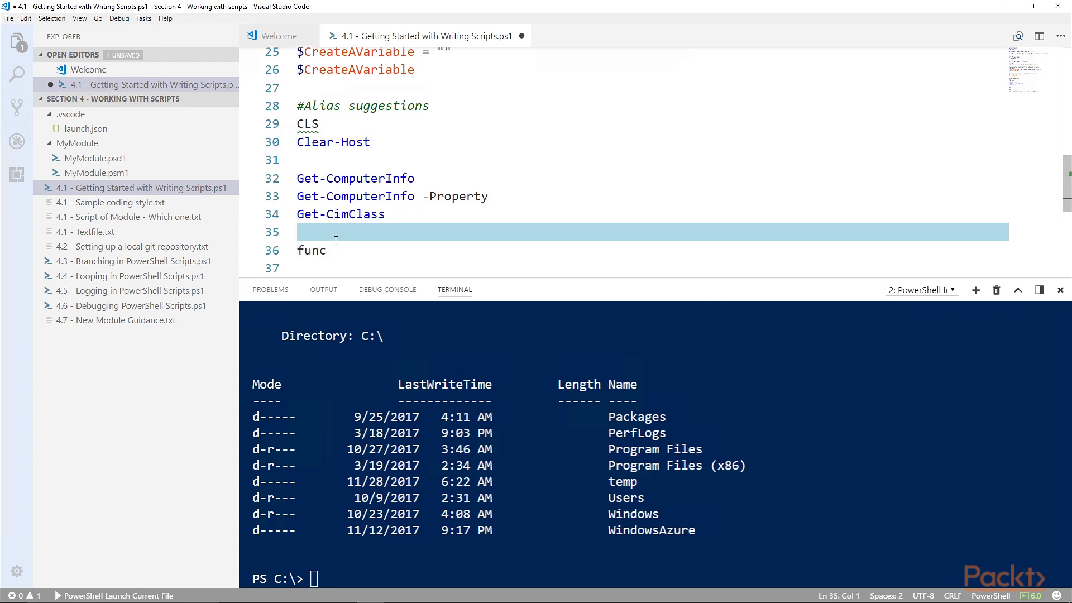
pyautogui.write('func')
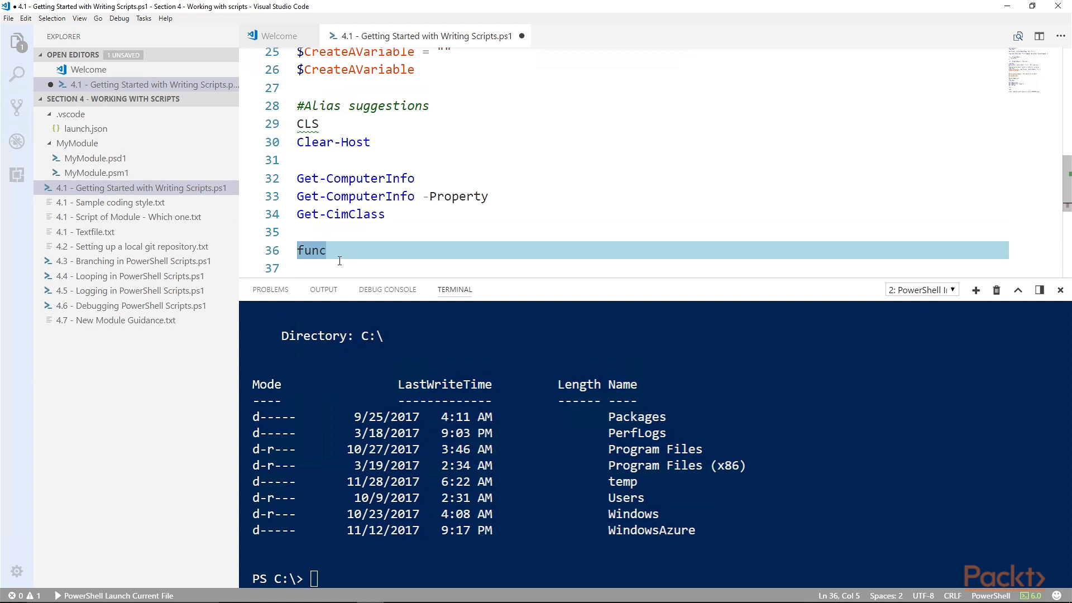
pyautogui.write('fu')
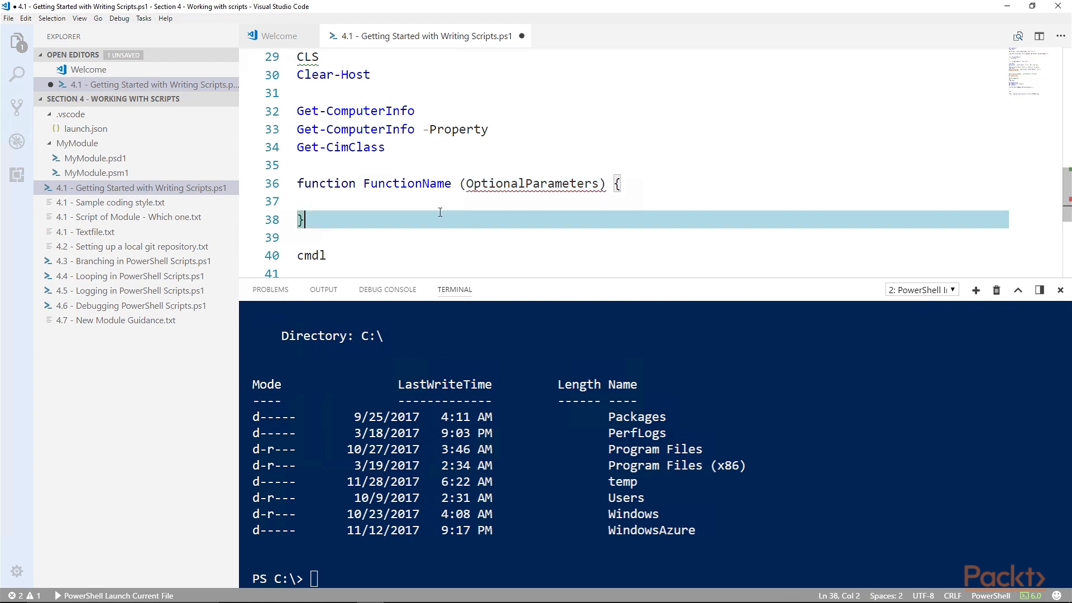
# Insert a comment-help block inside the function and an advanced Verb-Noun cmdlet template with CmdletBinding, param, begin and process
pyautogui.click(369, 202)
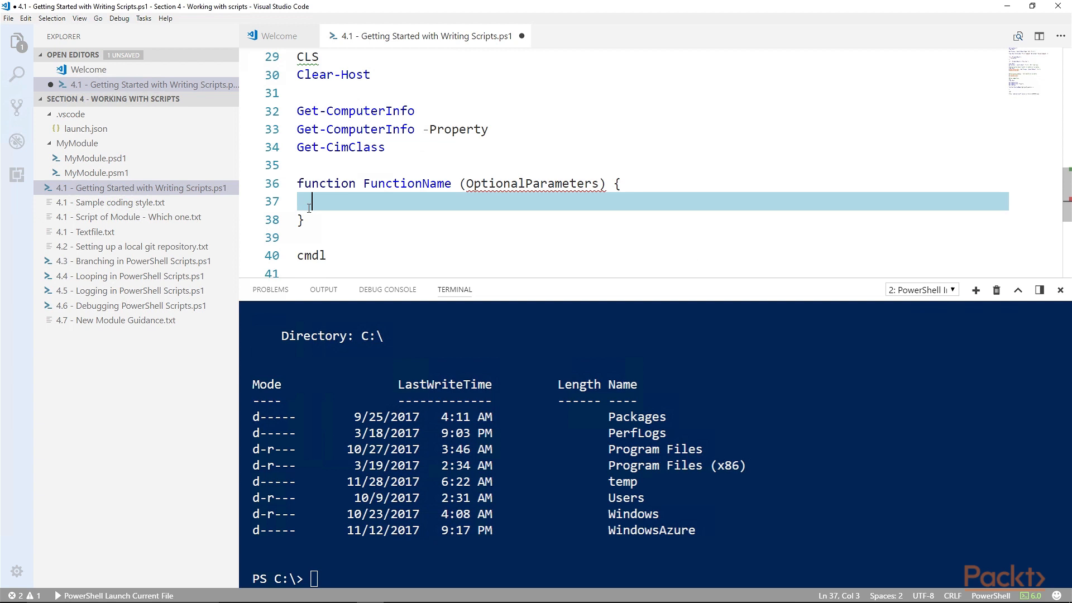
pyautogui.write('comm')
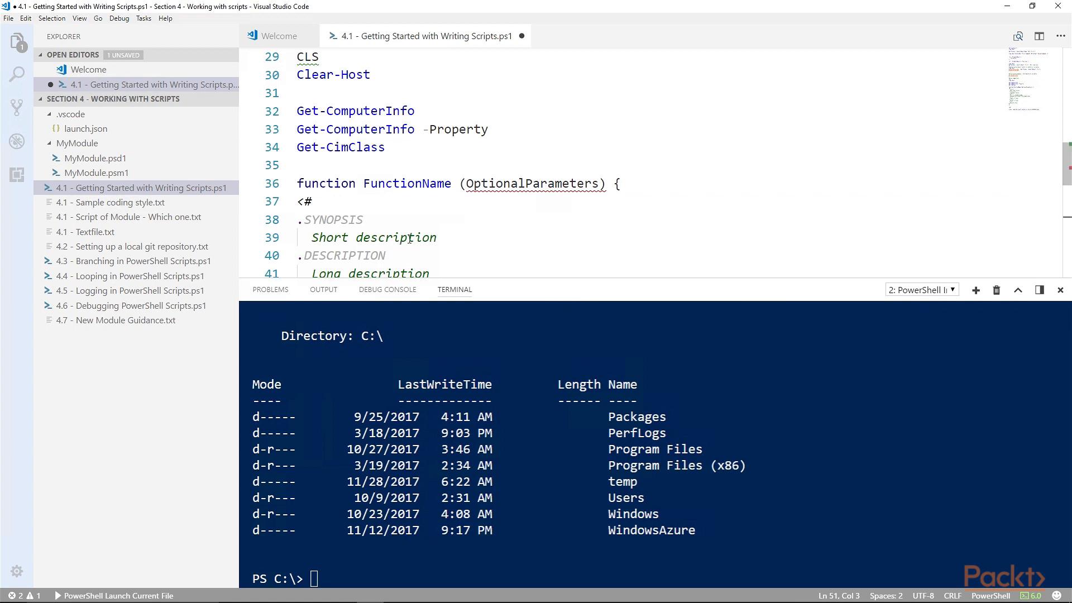
pyautogui.scroll(-3)
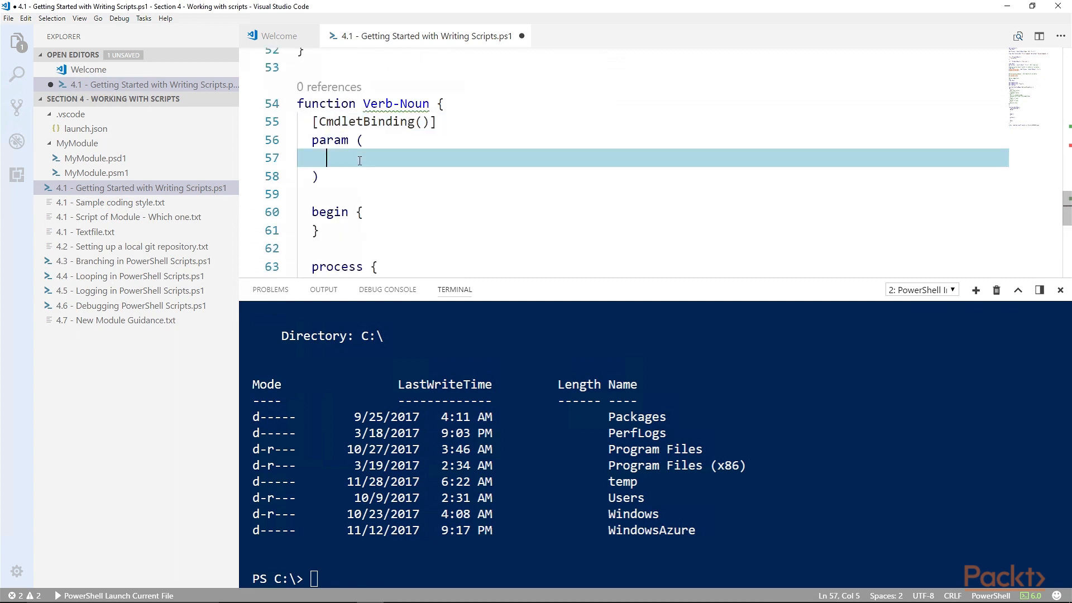
# Open MyModule.psm1 from the MyModule folder in the Explorer sidebar
pyautogui.scroll(-3)
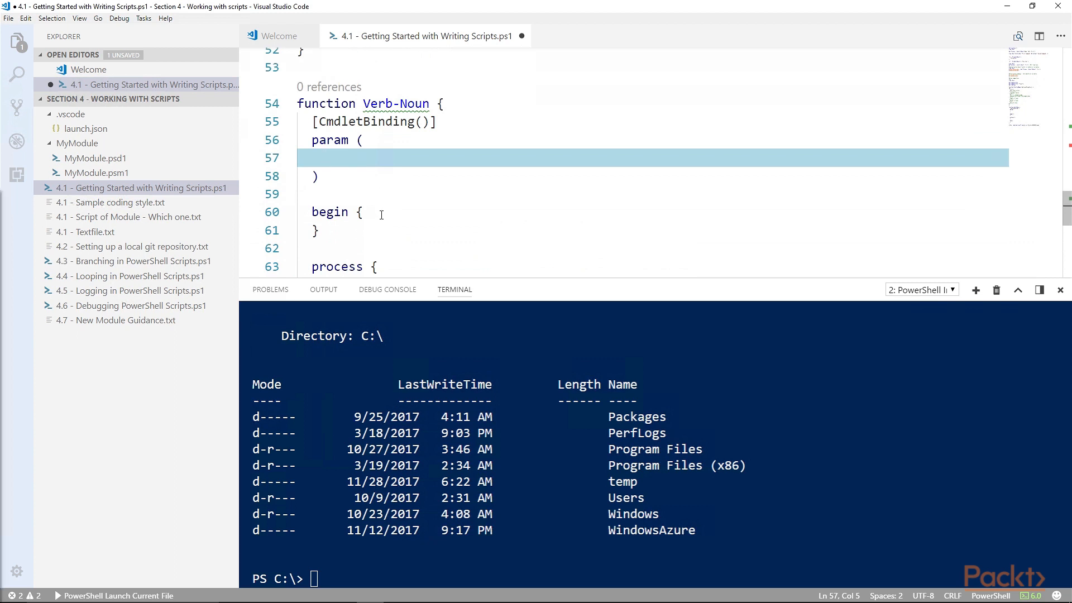
pyautogui.click(327, 158)
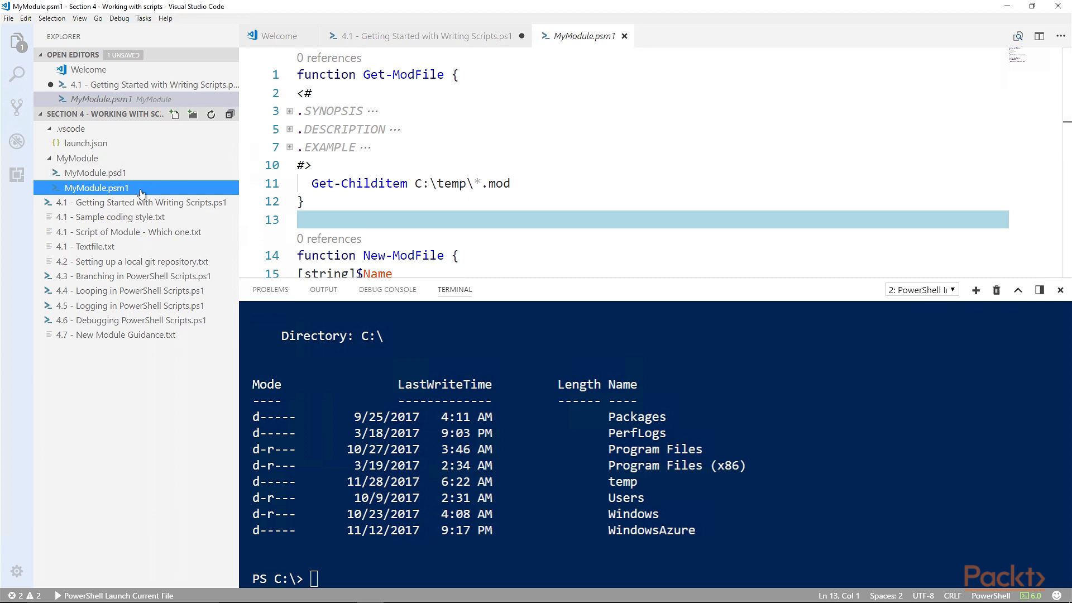
pyautogui.moveTo(103, 197)
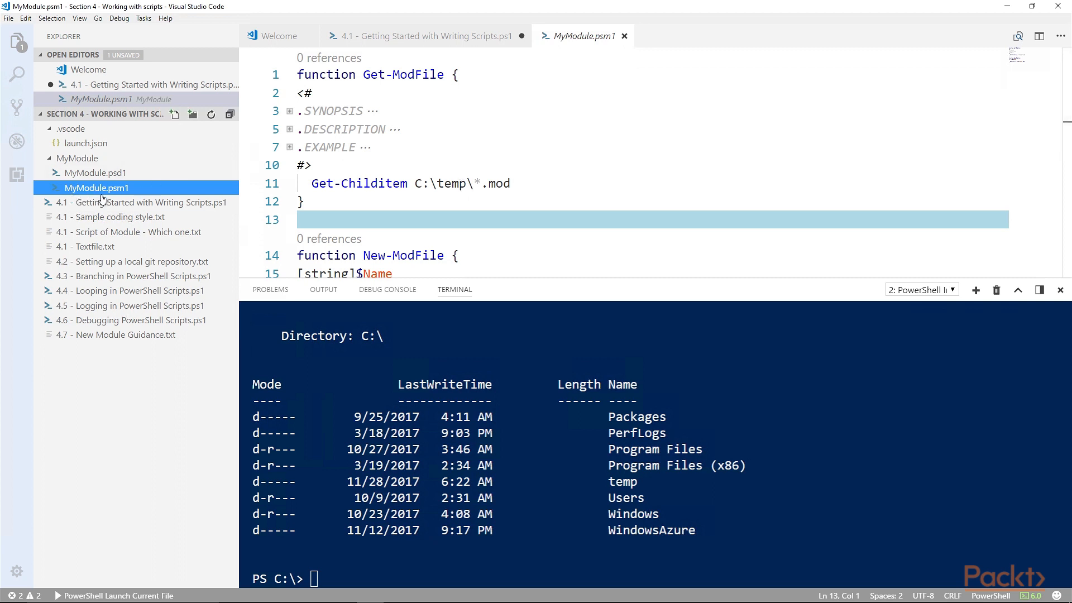
pyautogui.moveTo(97, 188)
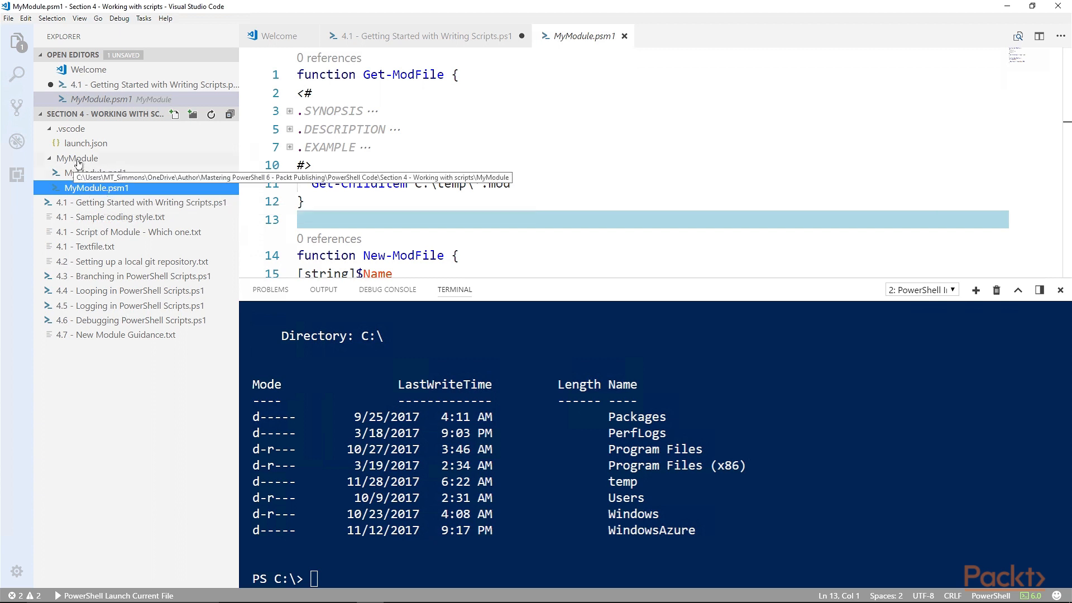
# Re-expand the MyModule folder, view MyModule.psm1, then open the MyModule.psd1 manifest
pyautogui.click(77, 158)
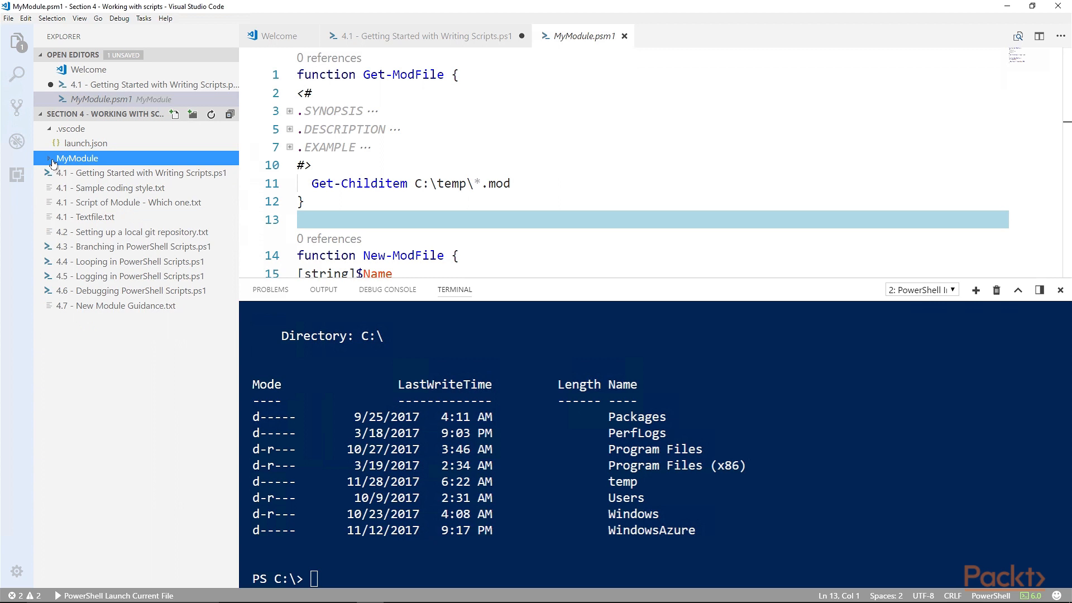
pyautogui.click(77, 157)
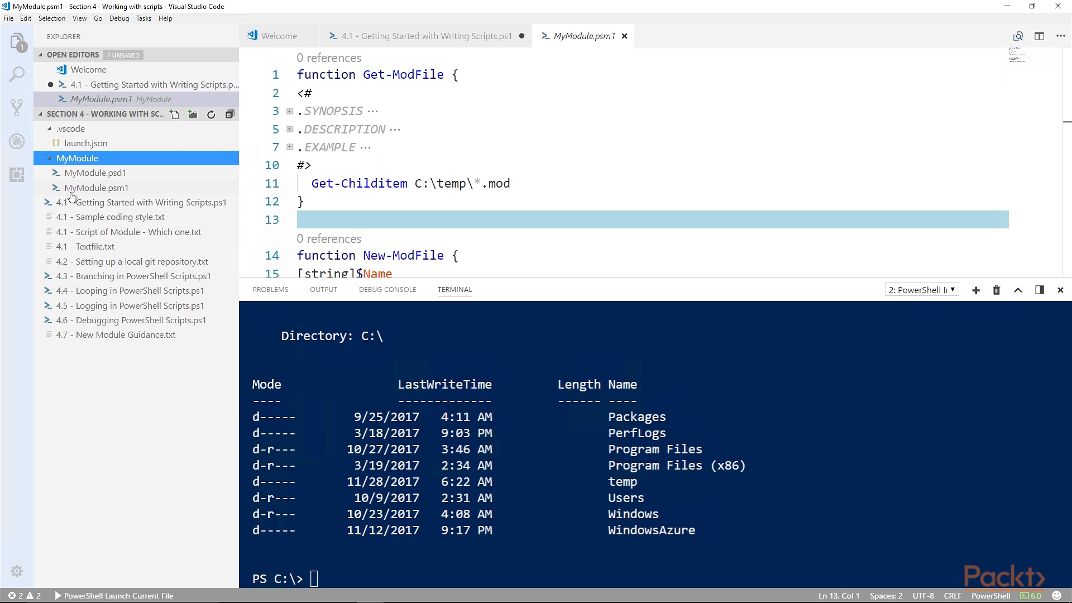
pyautogui.moveTo(96, 188)
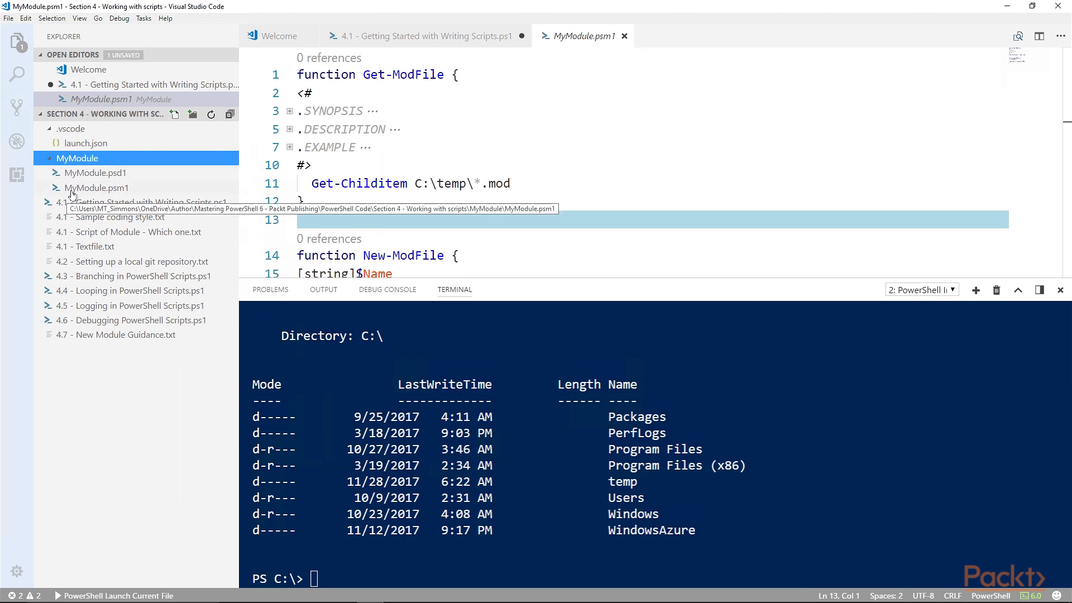
pyautogui.click(97, 188)
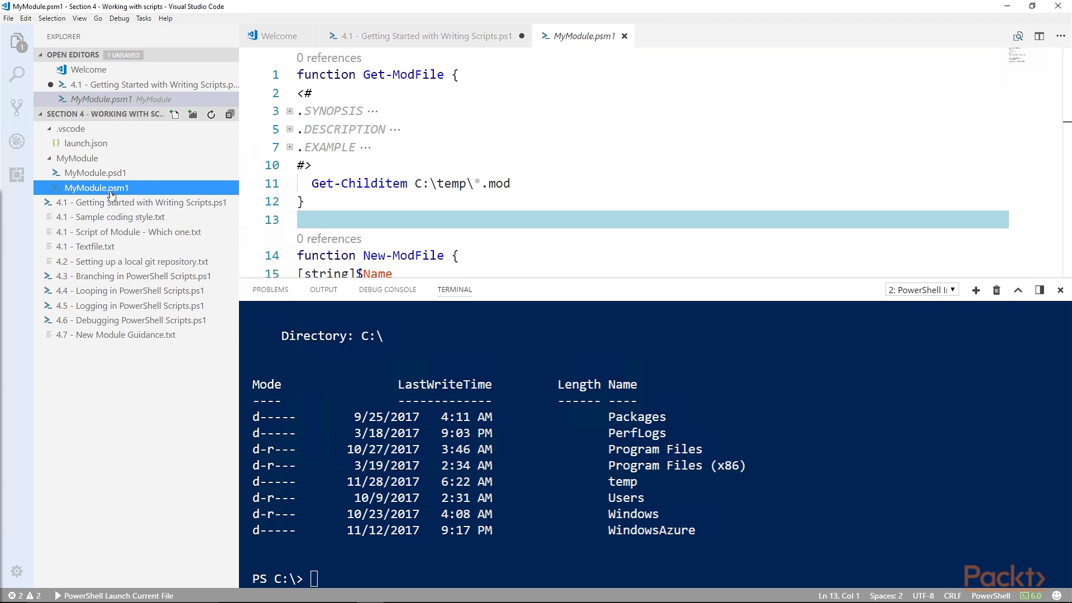
pyautogui.moveTo(110, 177)
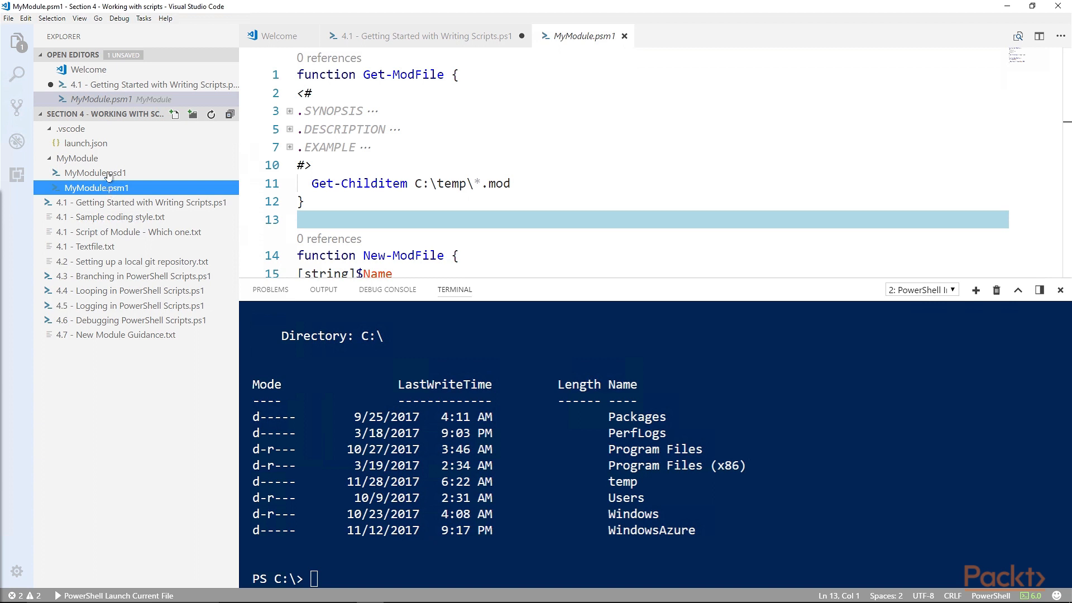
pyautogui.click(96, 172)
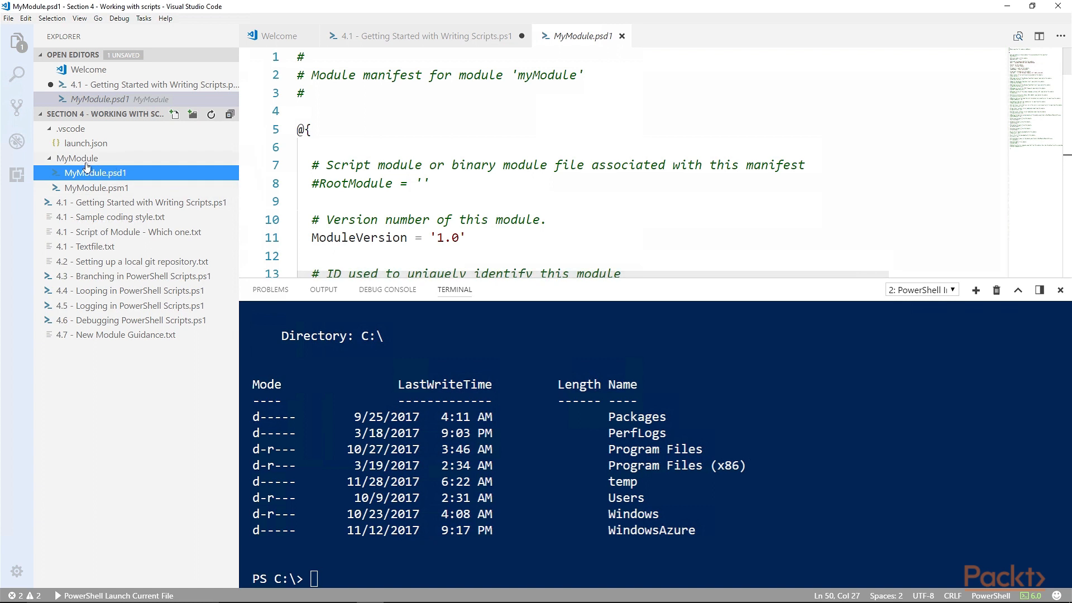
pyautogui.moveTo(96, 172)
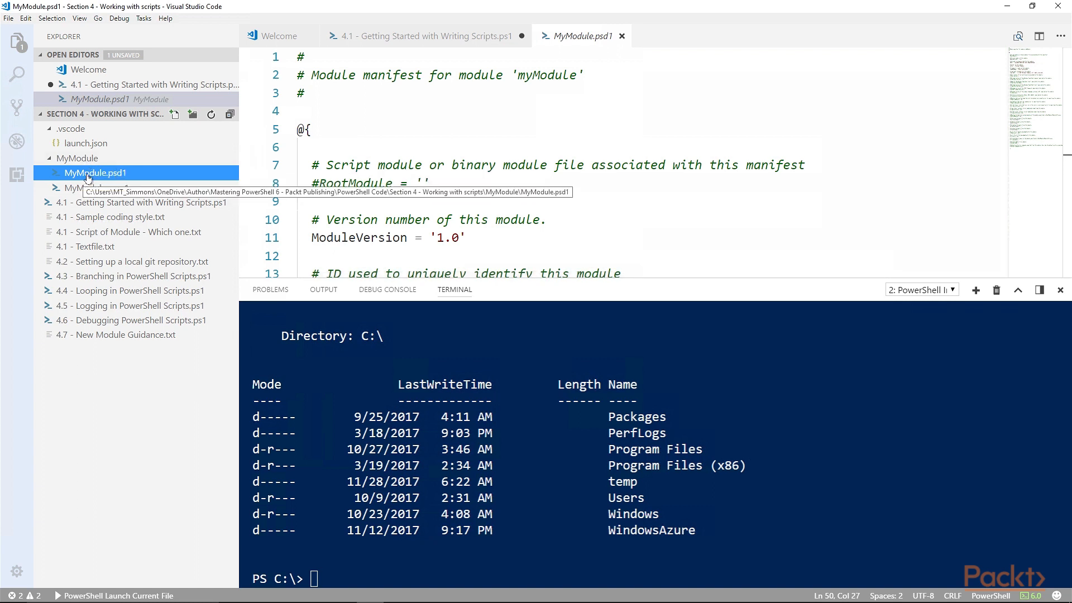
pyautogui.moveTo(142, 180)
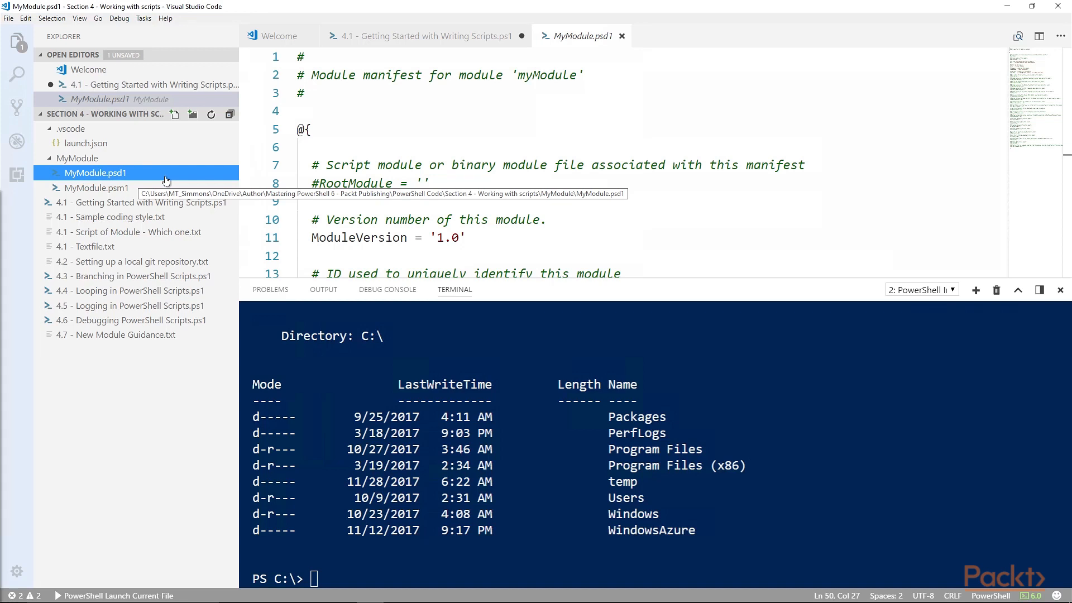
pyautogui.moveTo(171, 226)
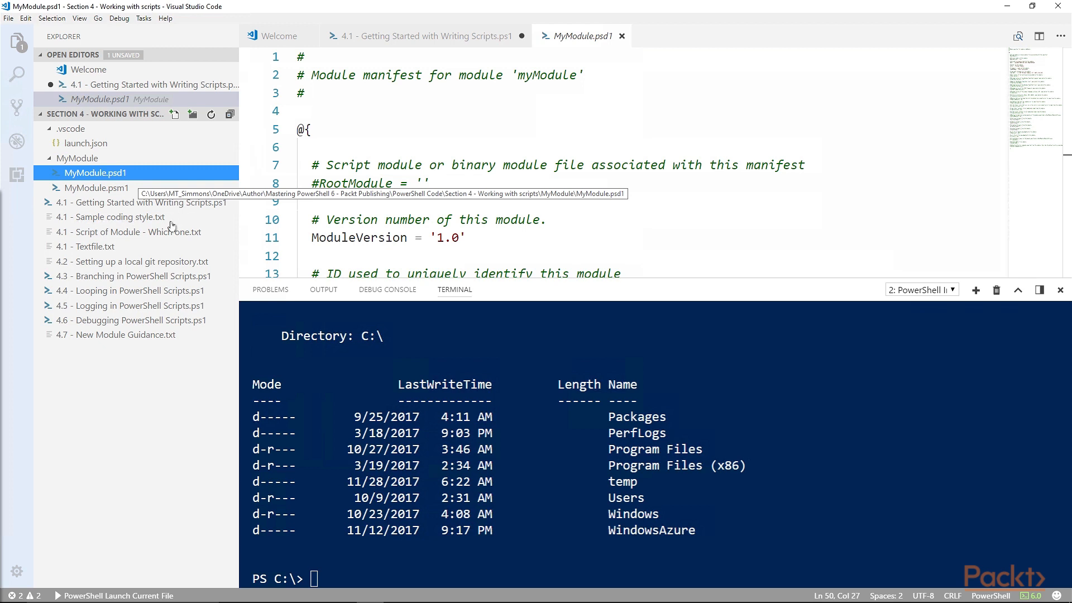
pyautogui.moveTo(148, 379)
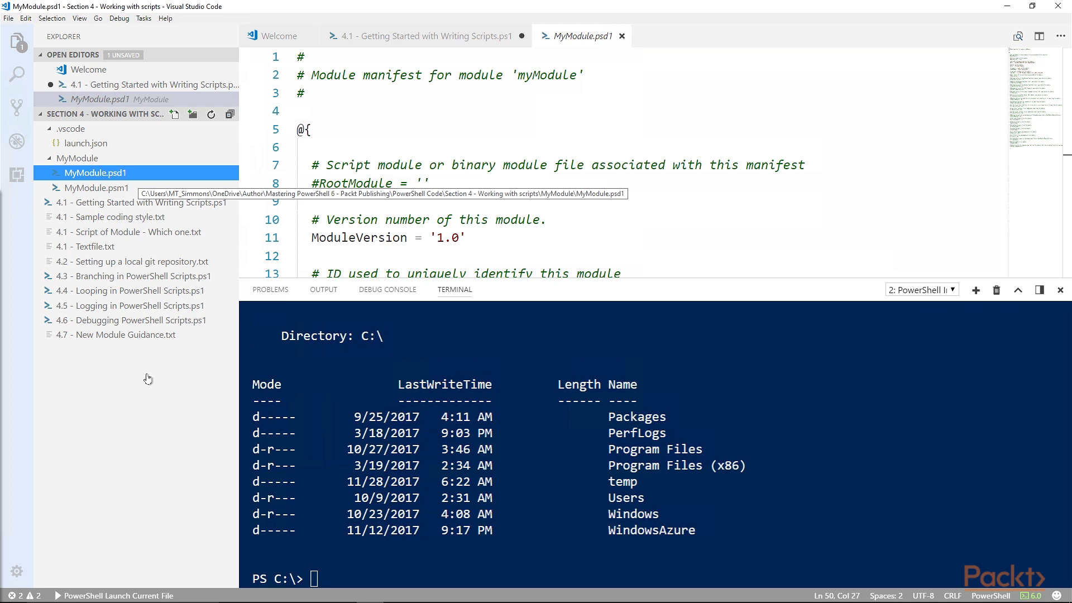
pyautogui.moveTo(145, 388)
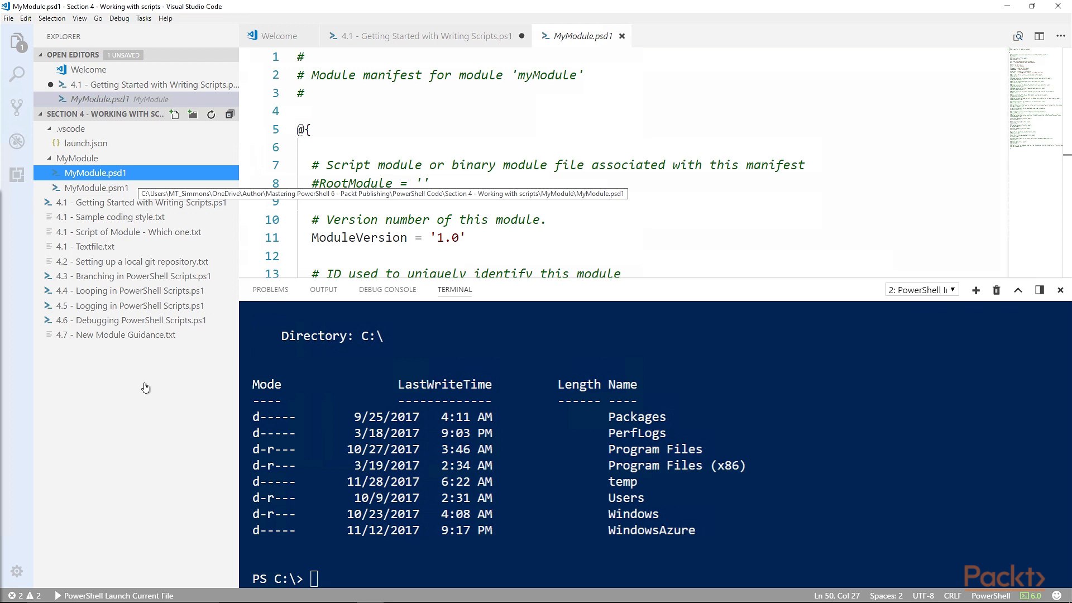
pyautogui.moveTo(480, 161)
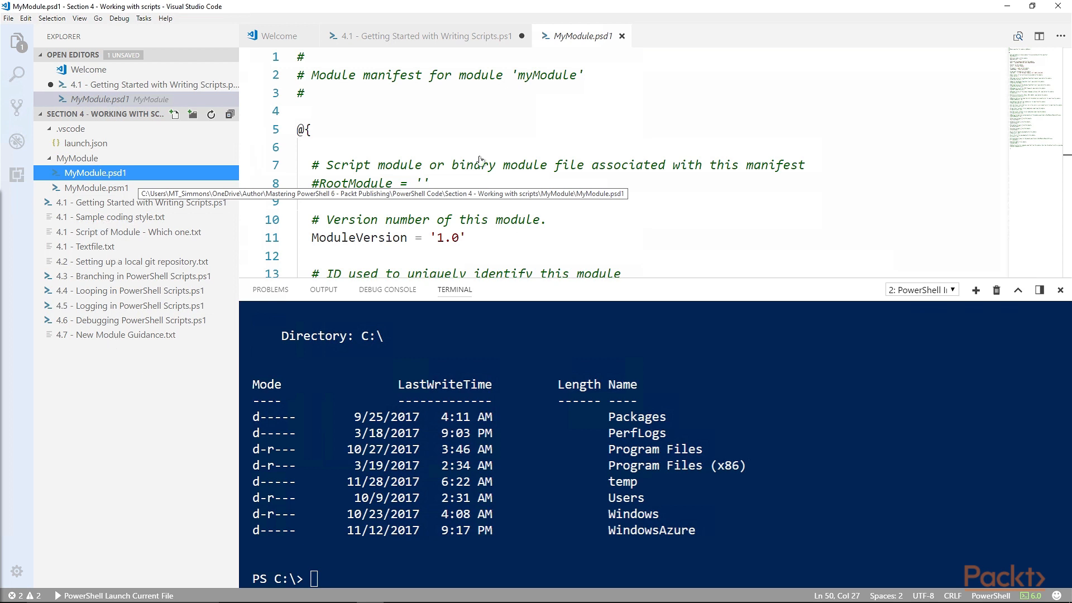
pyautogui.click(425, 36)
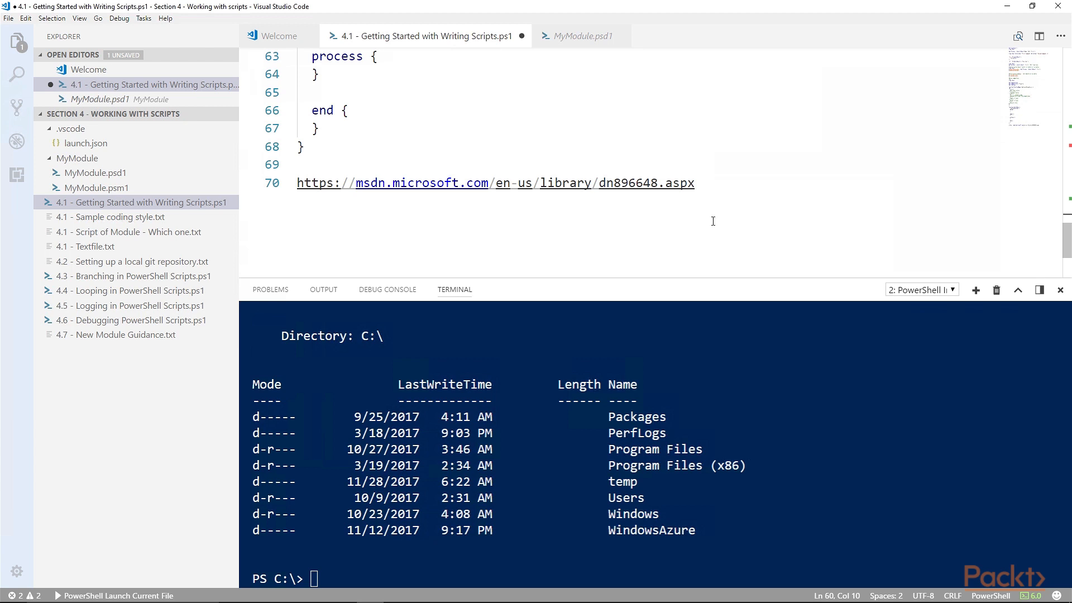
pyautogui.moveTo(599, 182)
pyautogui.write('clear-host')
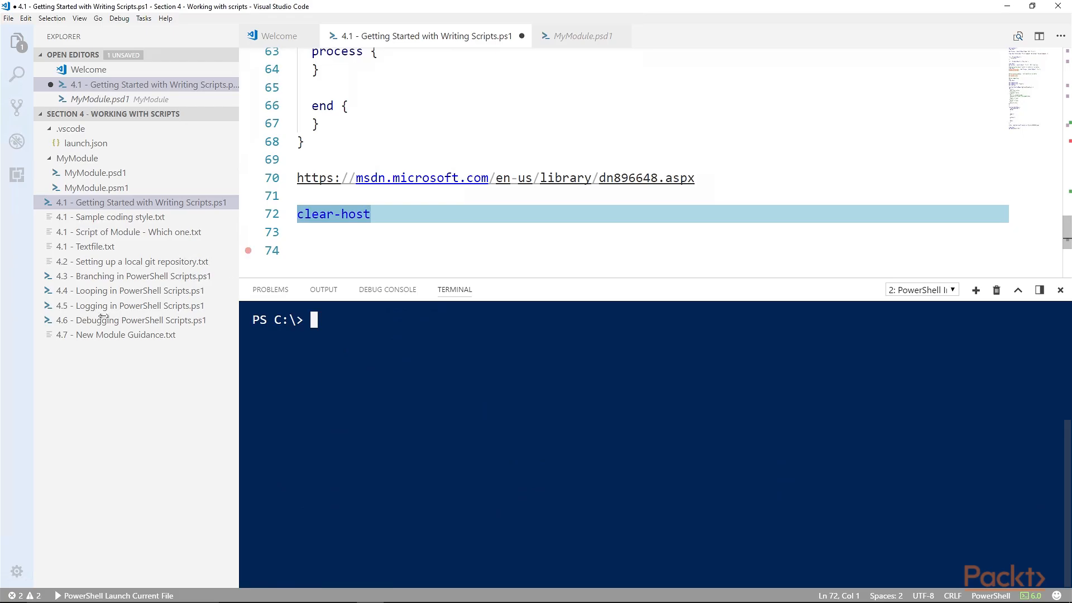
# Add a Get-Help About_*PS1* line at the end of the Getting Started script
pyautogui.write('Get-Help About_*PS1*')
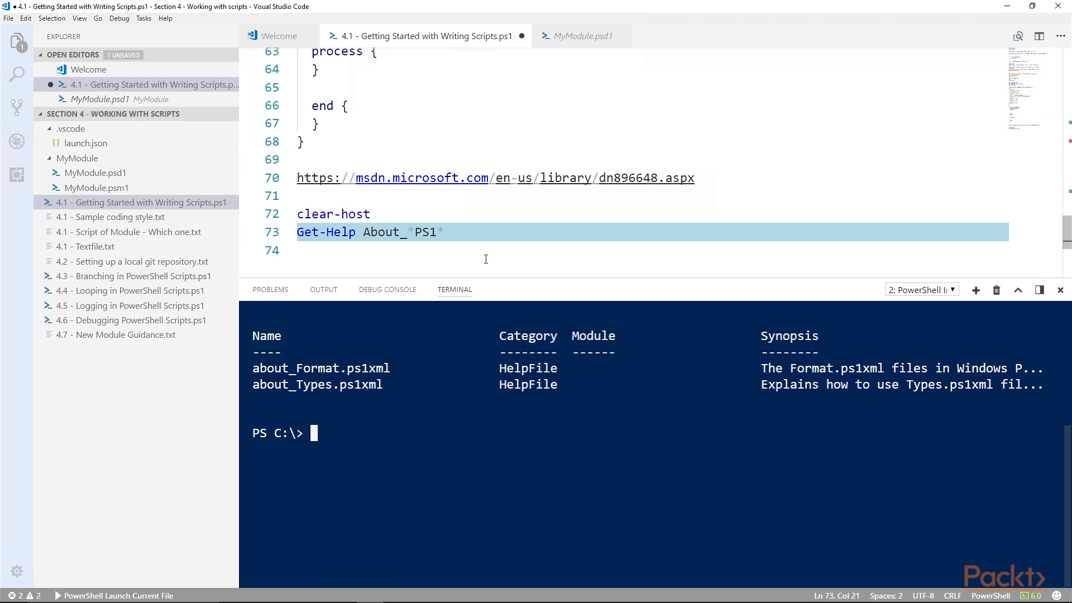
pyautogui.moveTo(498, 224)
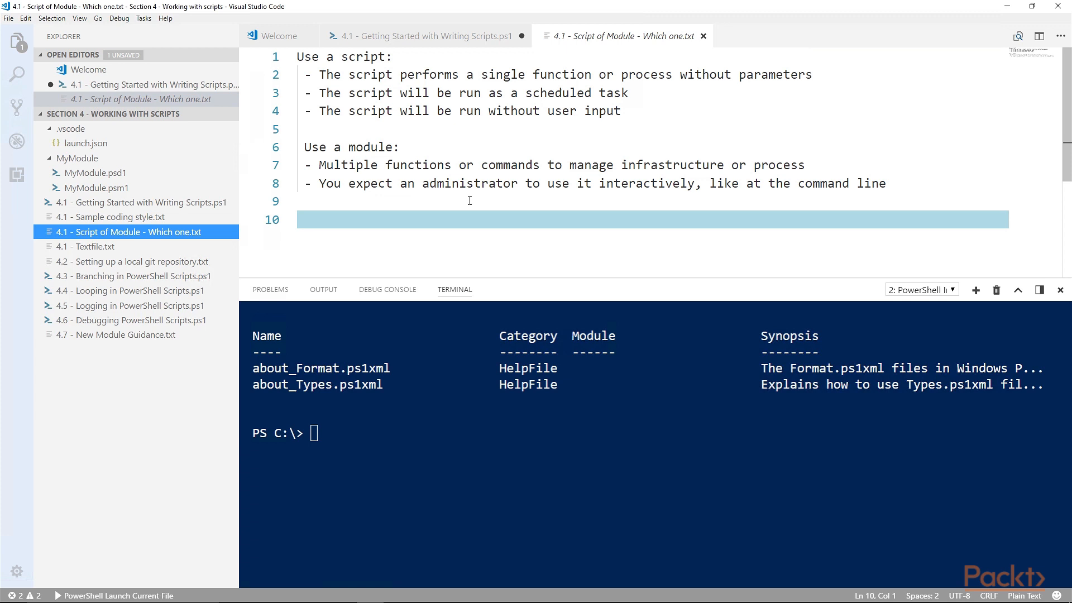
pyautogui.moveTo(434, 127)
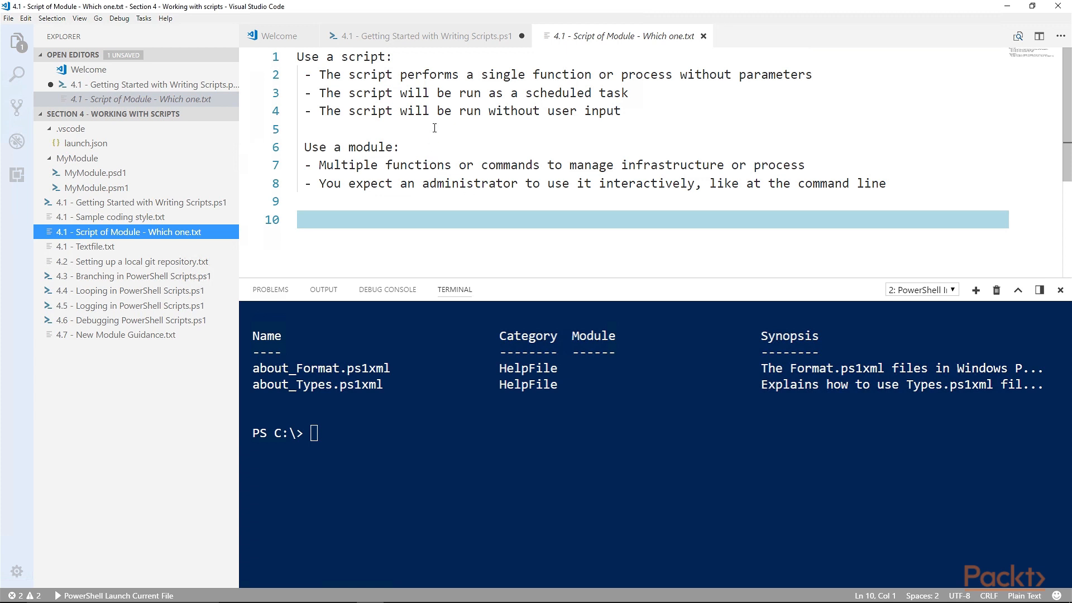